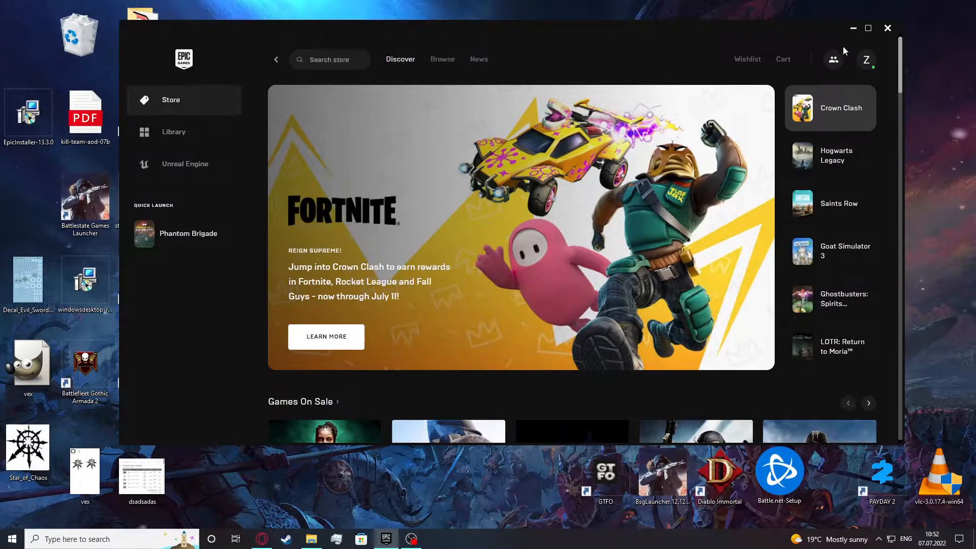
pyautogui.click(865, 59)
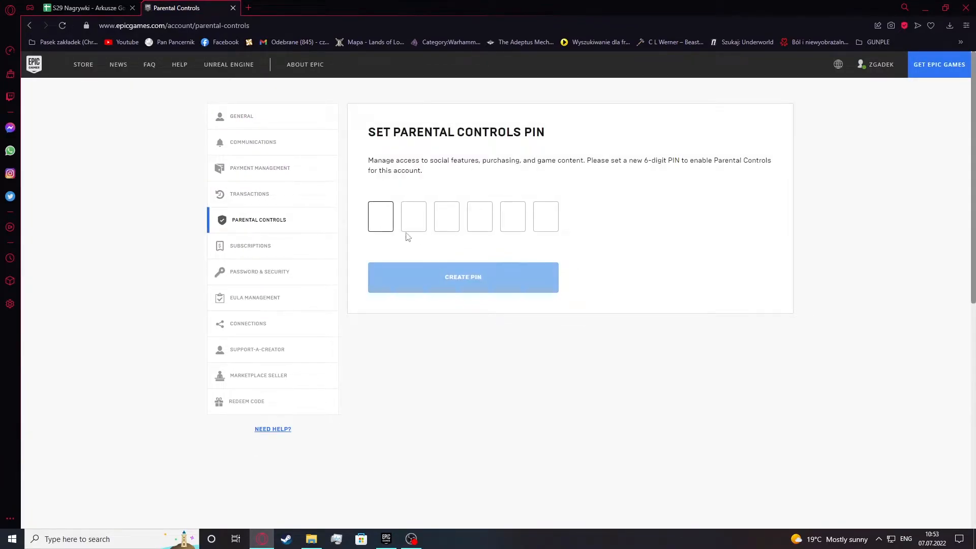
pyautogui.moveTo(367, 131); pyautogui.dragTo(481, 132)
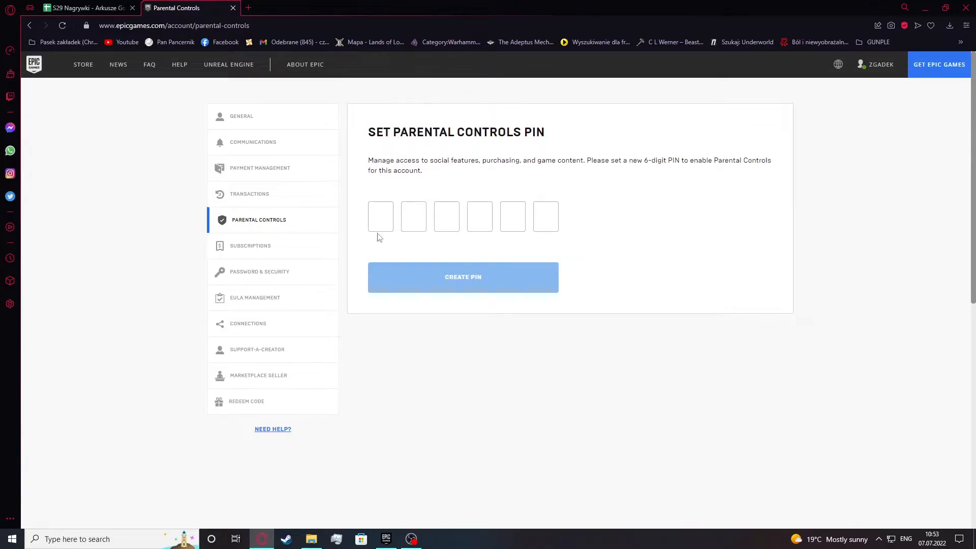
pyautogui.click(380, 216)
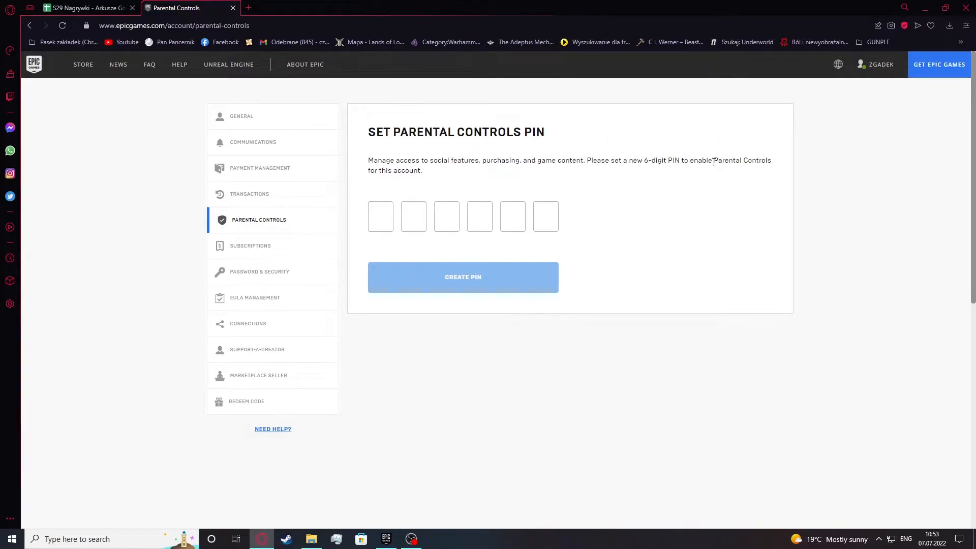
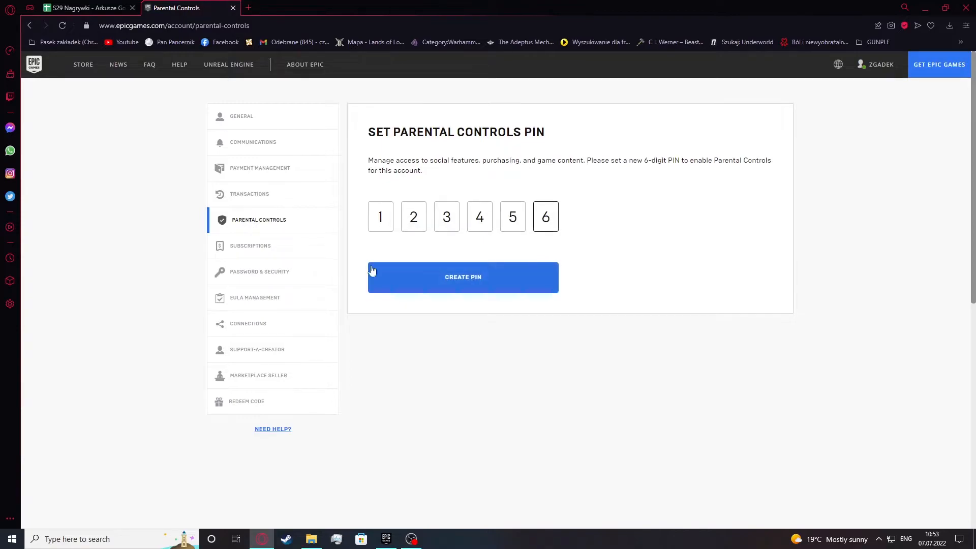
# - Create the PIN and reach the Parental Controls settings page
pyautogui.click(462, 276)
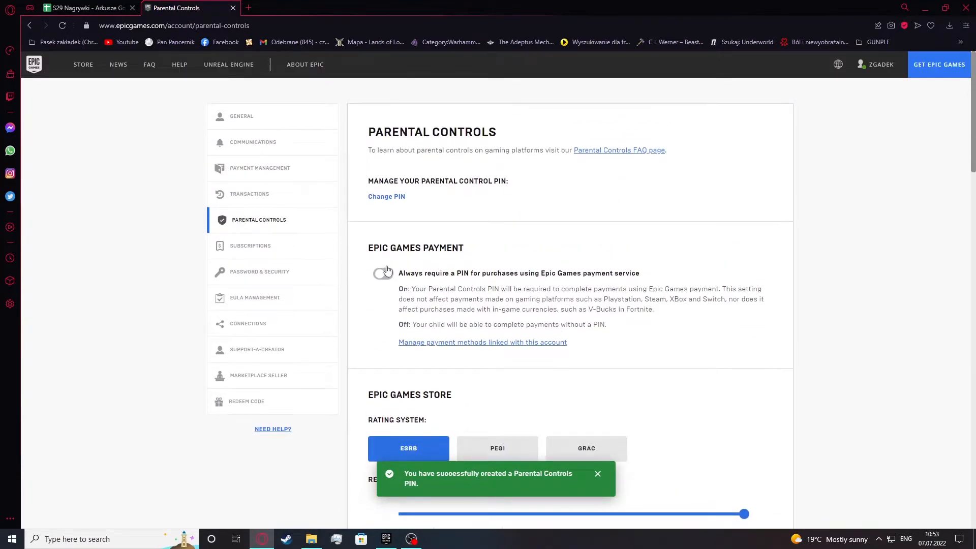
pyautogui.scroll(-3)
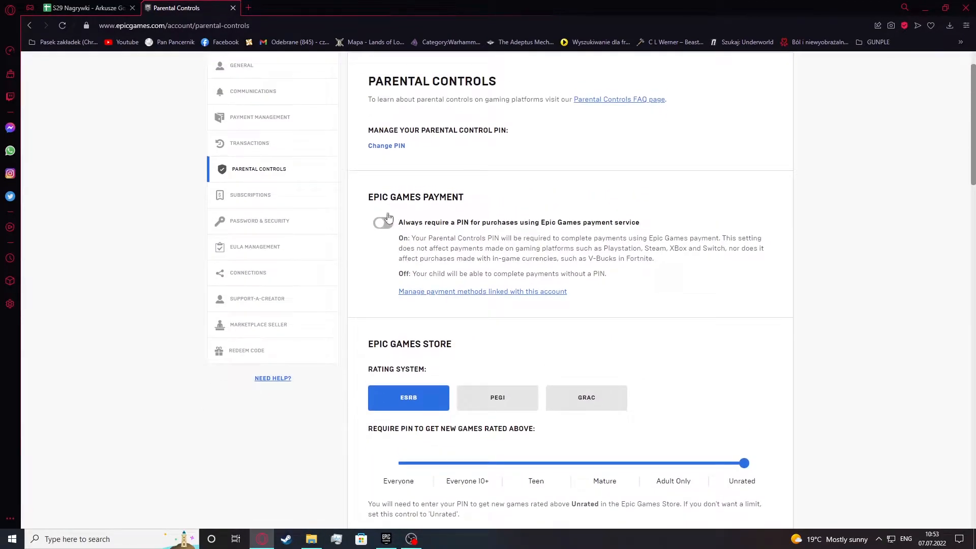
pyautogui.moveTo(399, 223); pyautogui.dragTo(509, 222)
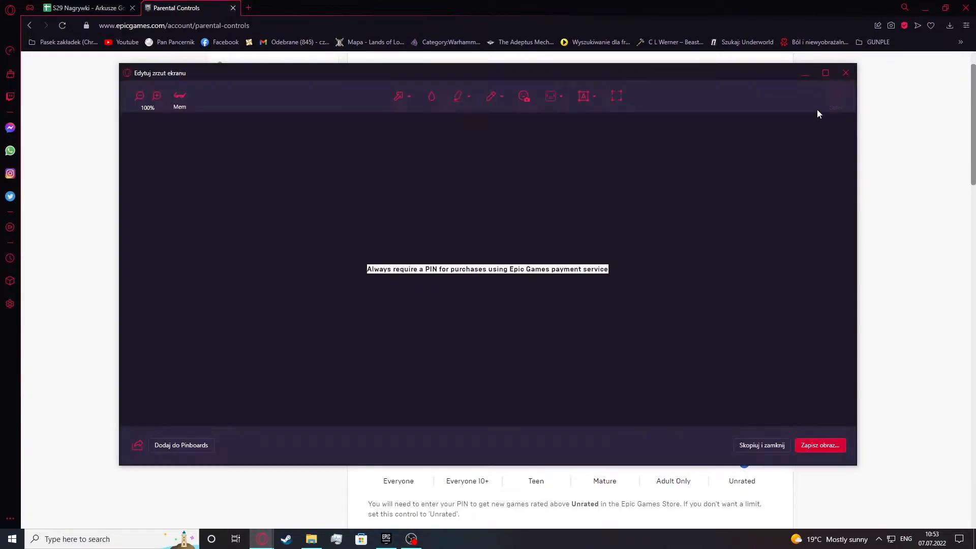
pyautogui.click(845, 72)
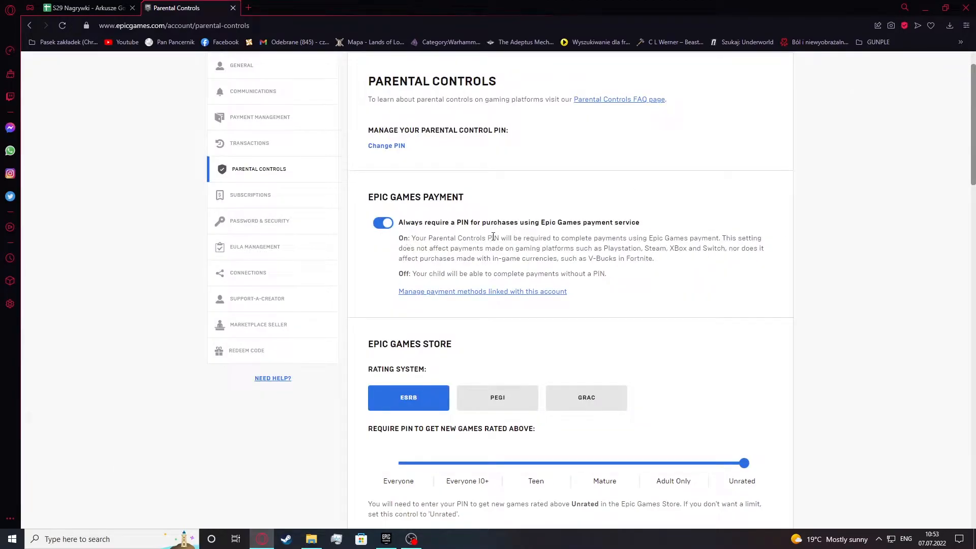
pyautogui.moveTo(602, 246)
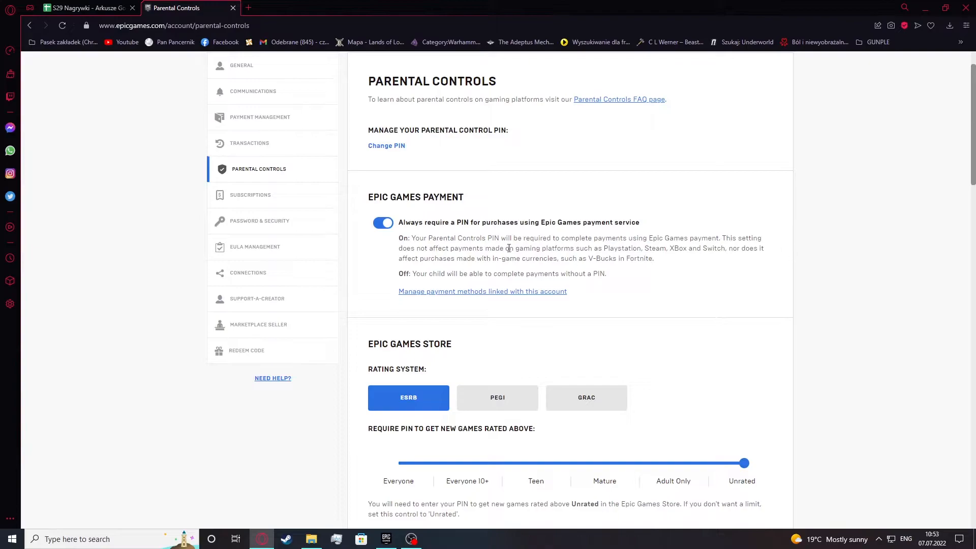
pyautogui.moveTo(561, 266)
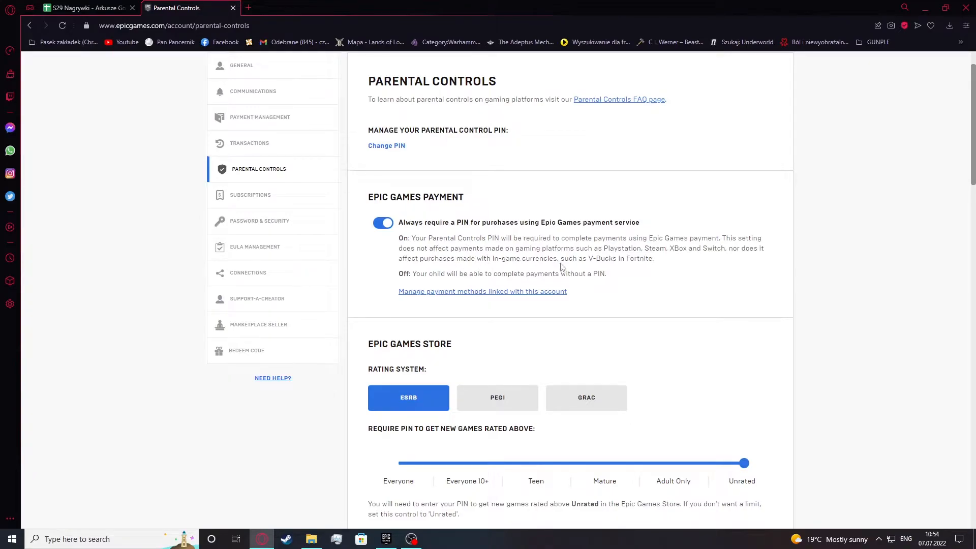
pyautogui.moveTo(614, 271)
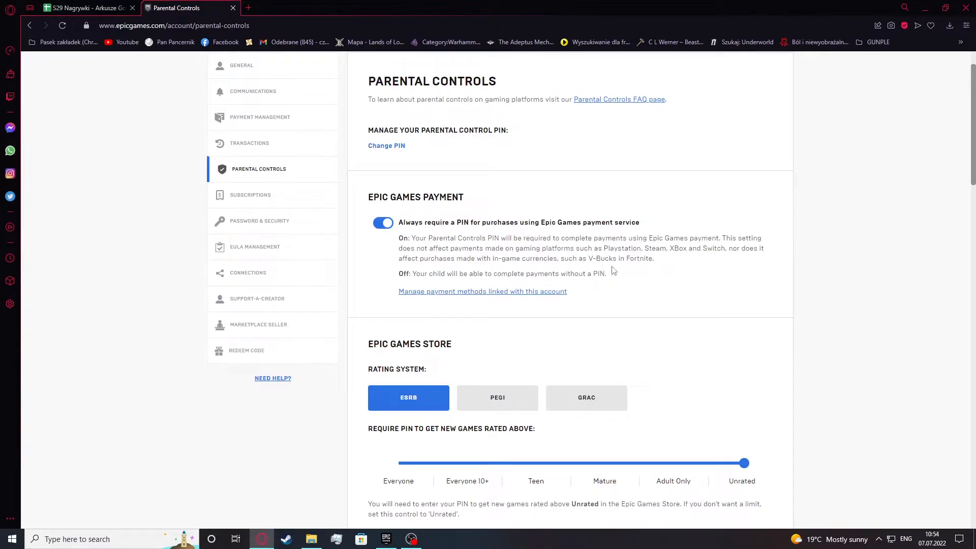
# - Toggle the purchase PIN requirement on and off, leaving it switched off
pyautogui.click(382, 223)
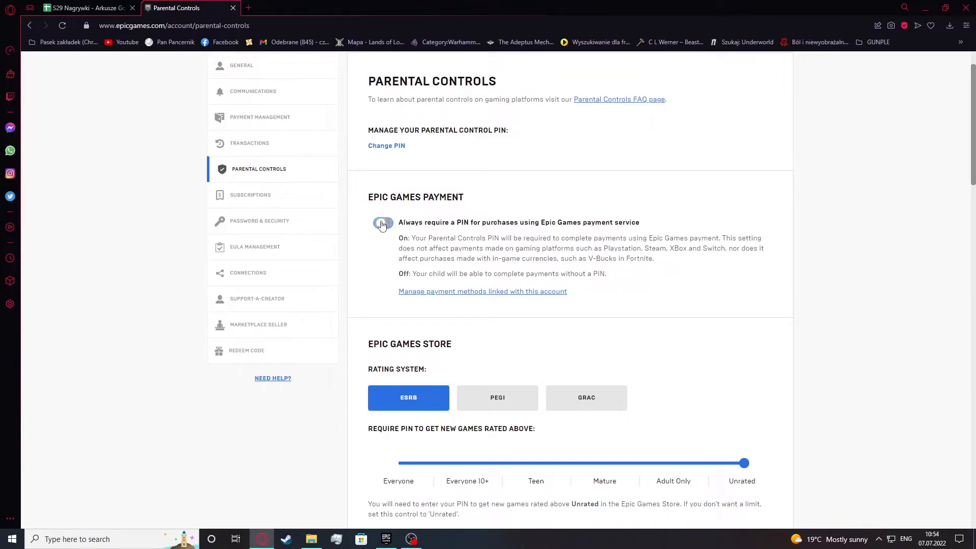
pyautogui.click(383, 223)
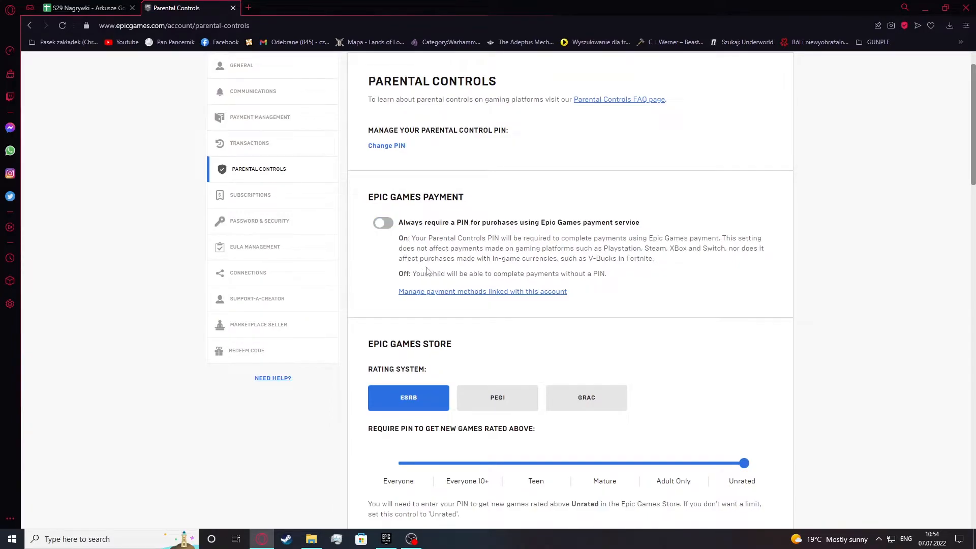
pyautogui.moveTo(658, 287)
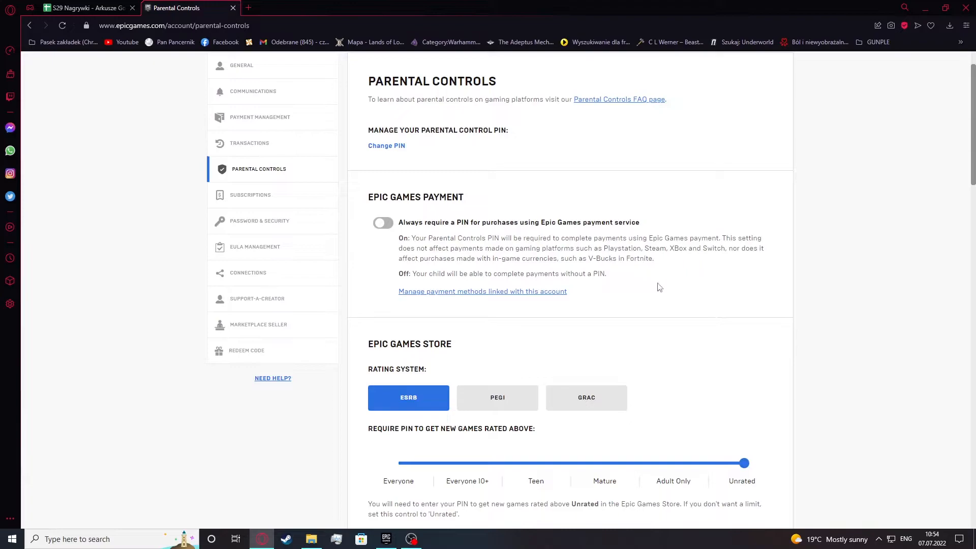
pyautogui.moveTo(390, 235)
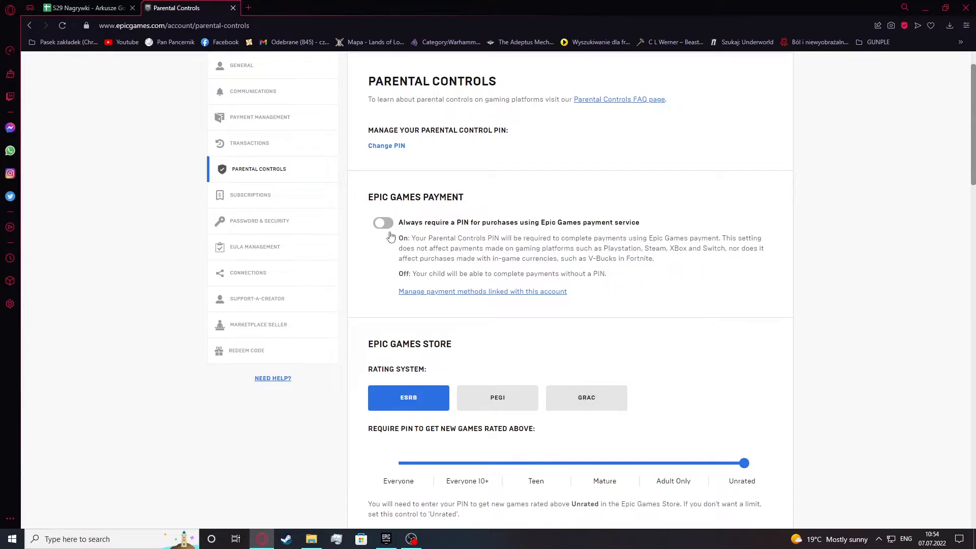
pyautogui.click(382, 221)
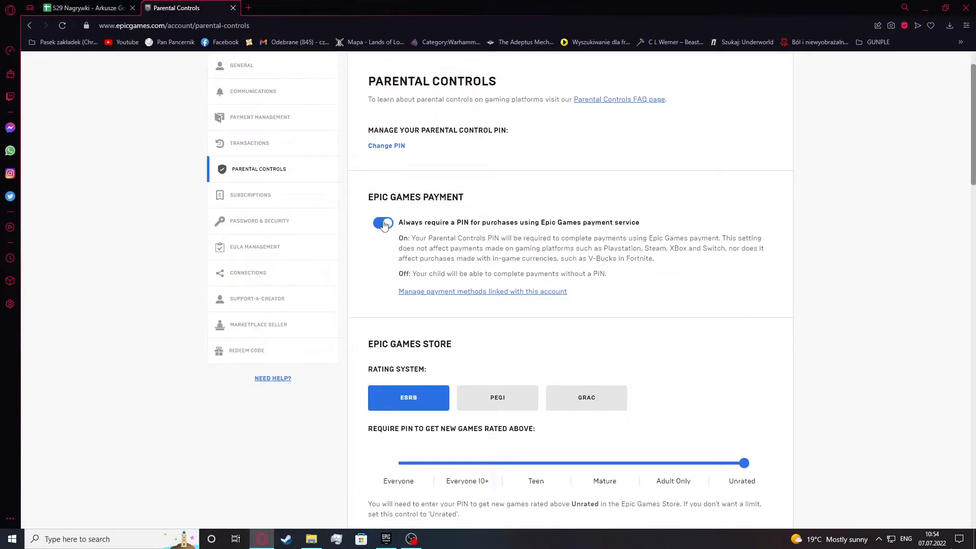
pyautogui.click(383, 223)
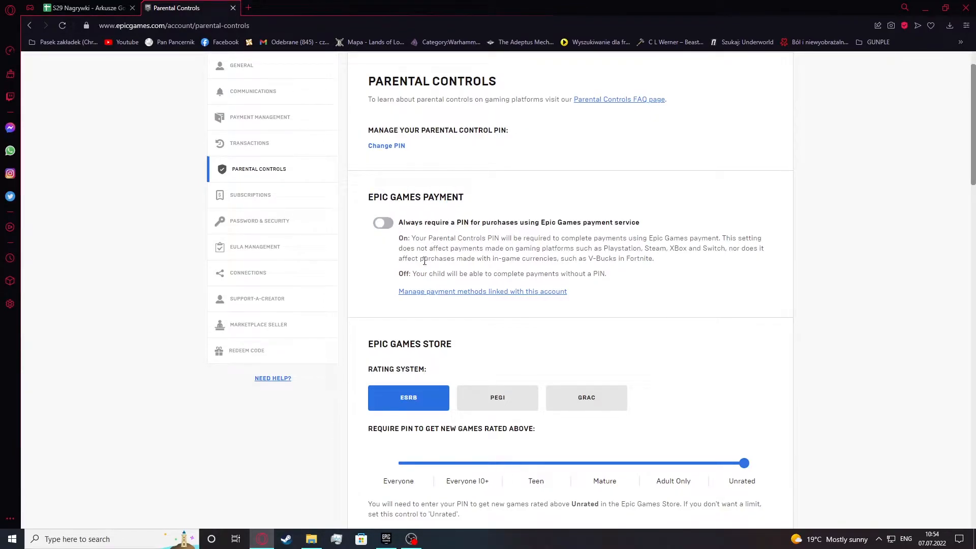
pyautogui.moveTo(413, 236)
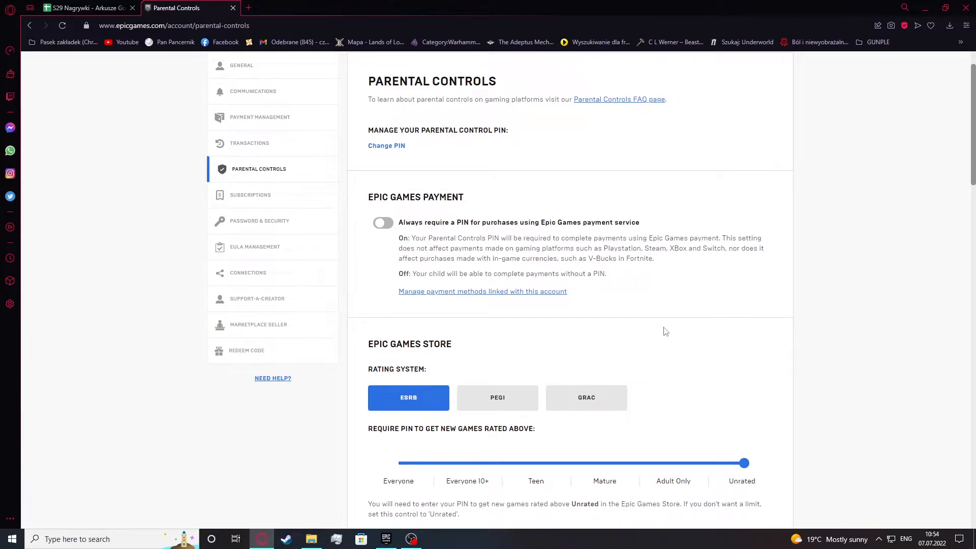
# - Move the ESRB store PIN threshold slider down through Mature, Adult Only, Everyone 10+ to Everyone
pyautogui.scroll(-3)
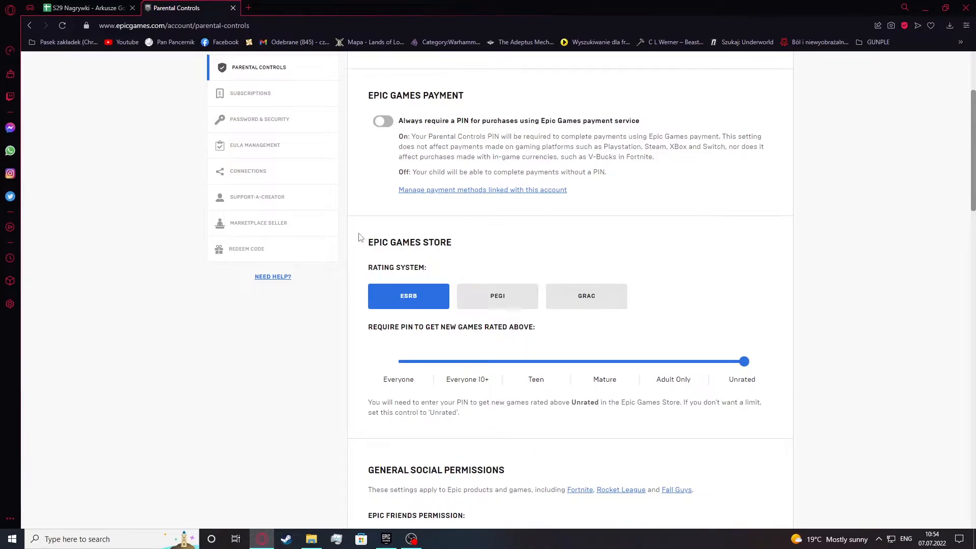
pyautogui.doubleClick(388, 242)
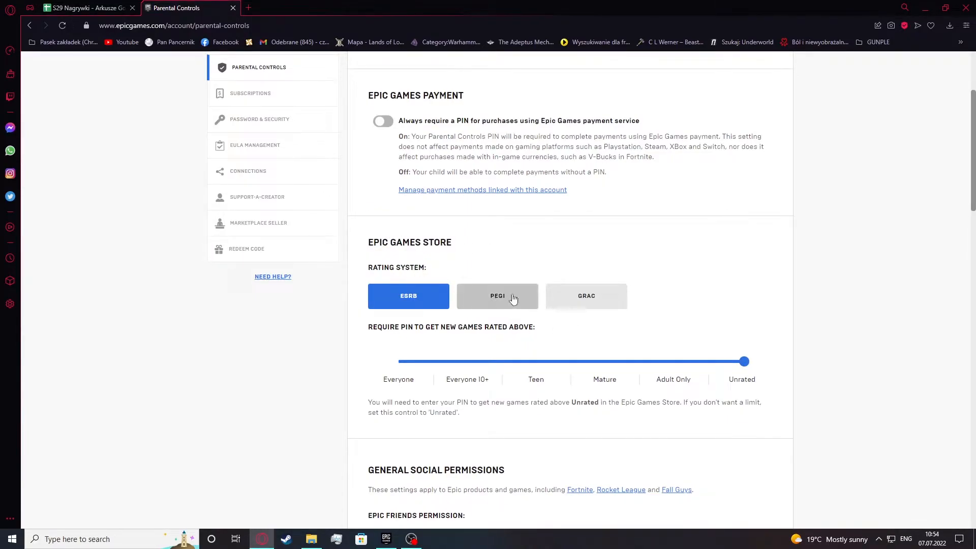
pyautogui.scroll(-3)
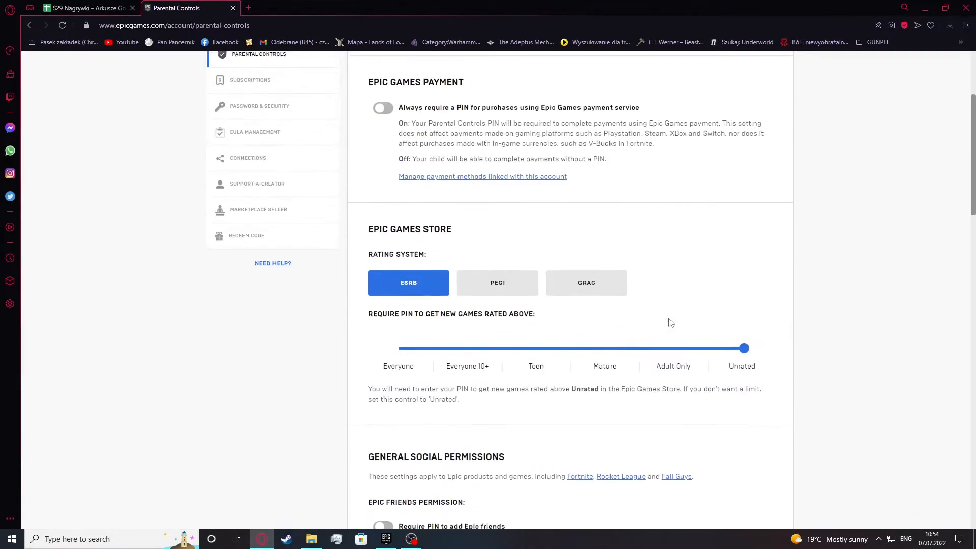
pyautogui.moveTo(744, 348); pyautogui.dragTo(604, 361)
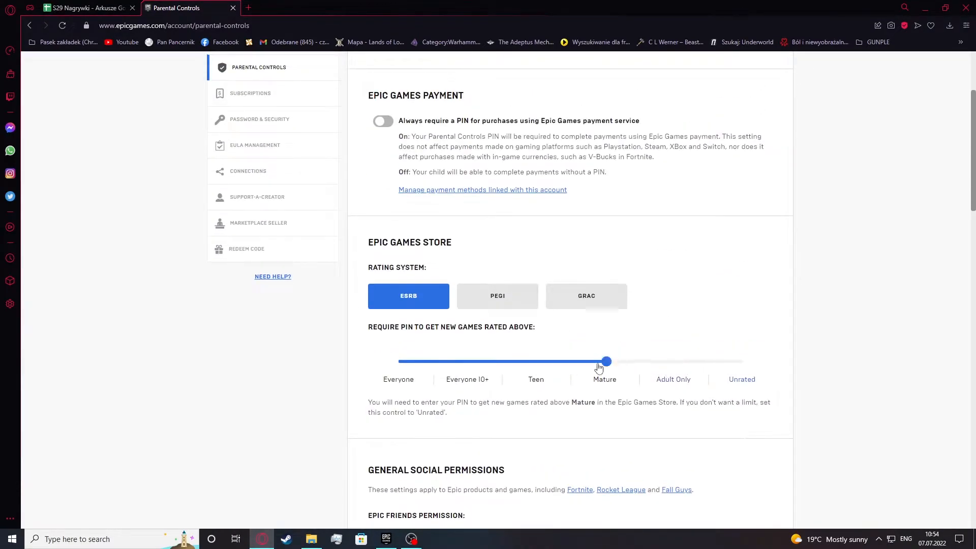
pyautogui.moveTo(604, 361); pyautogui.dragTo(673, 361)
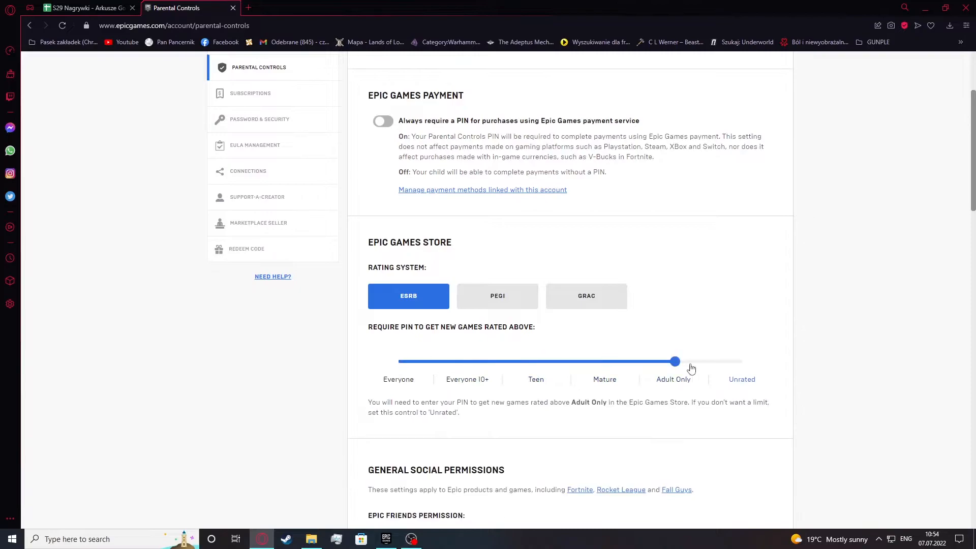
pyautogui.moveTo(675, 361); pyautogui.dragTo(470, 361)
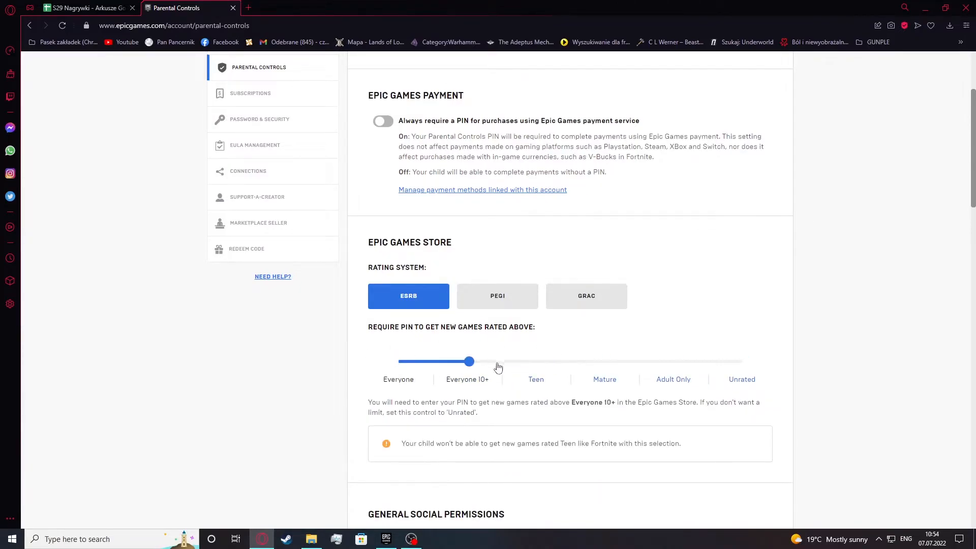
pyautogui.moveTo(468, 361); pyautogui.dragTo(401, 361)
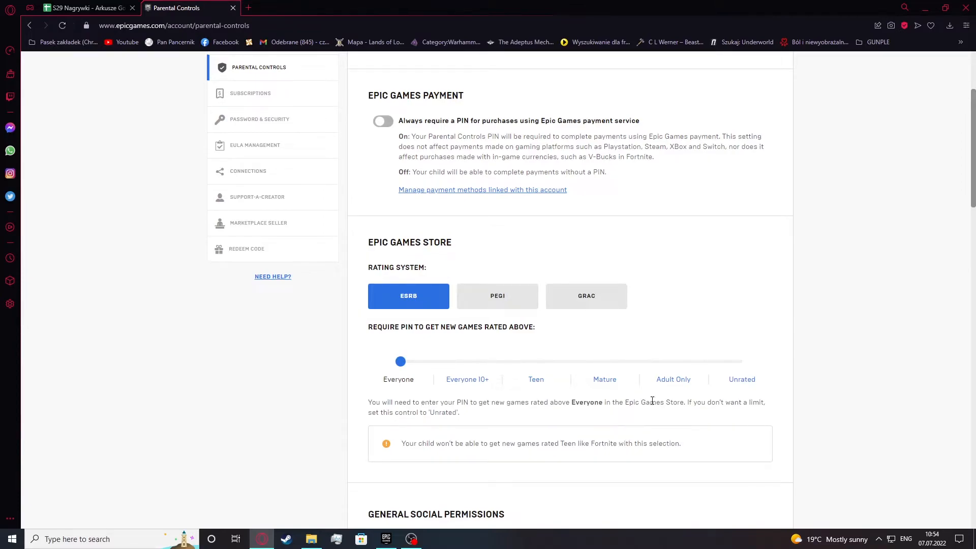
pyautogui.moveTo(773, 411)
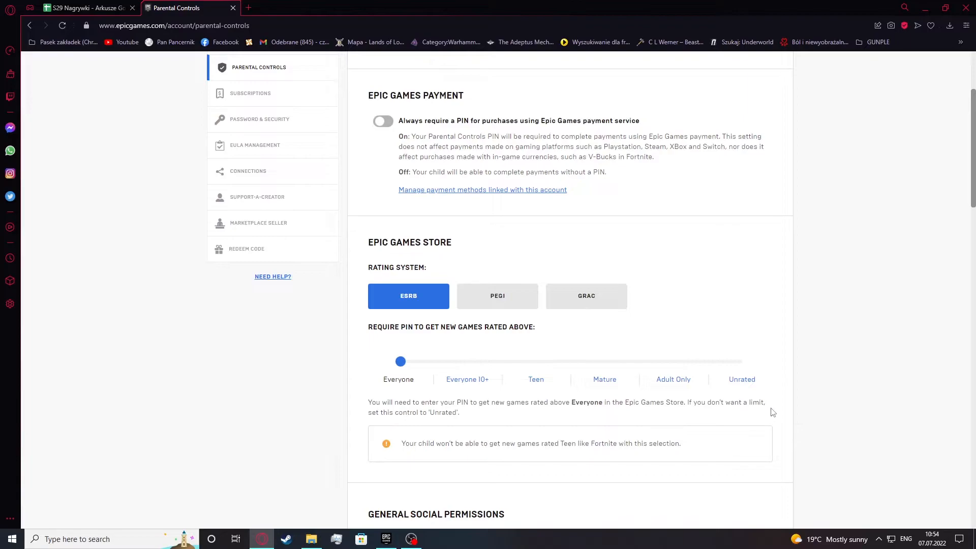
pyautogui.moveTo(468, 420)
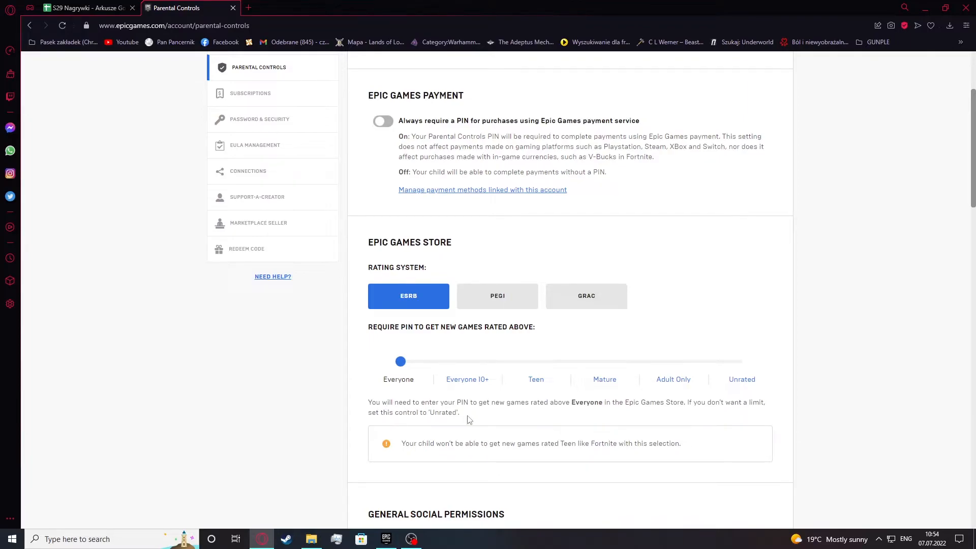
pyautogui.moveTo(437, 390)
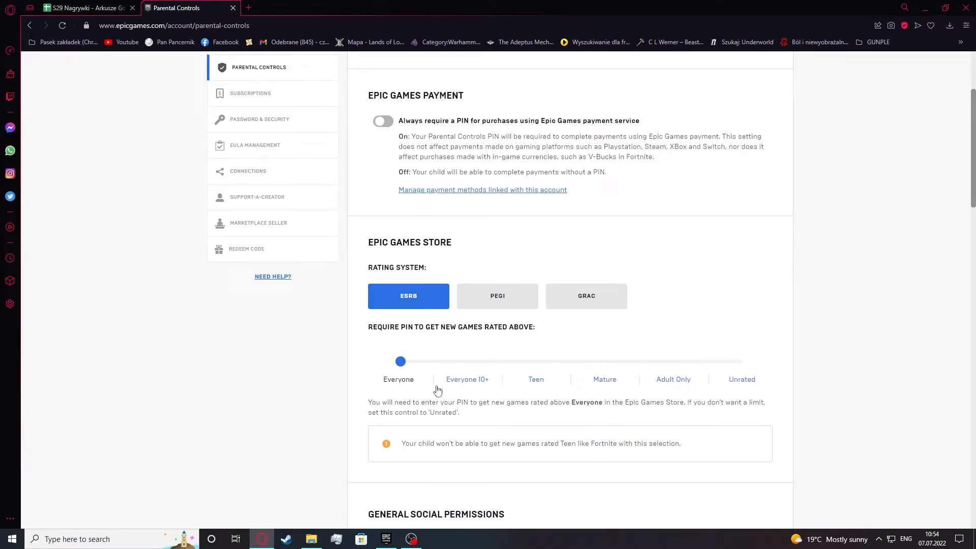
# - Raise the threshold back through Everyone 10+, Mature, Adult Only and leave it at Unrated
pyautogui.moveTo(400, 361); pyautogui.dragTo(469, 360)
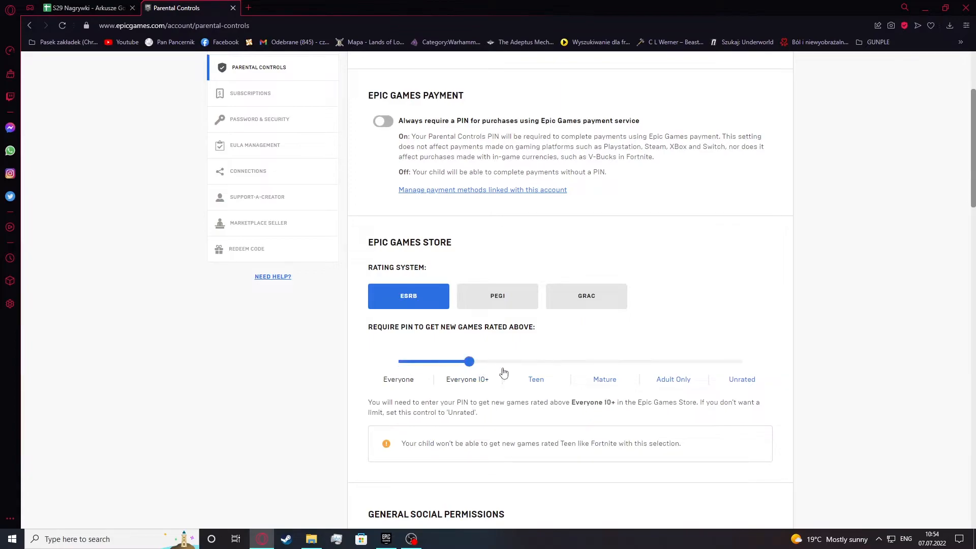
pyautogui.moveTo(469, 361); pyautogui.dragTo(603, 361)
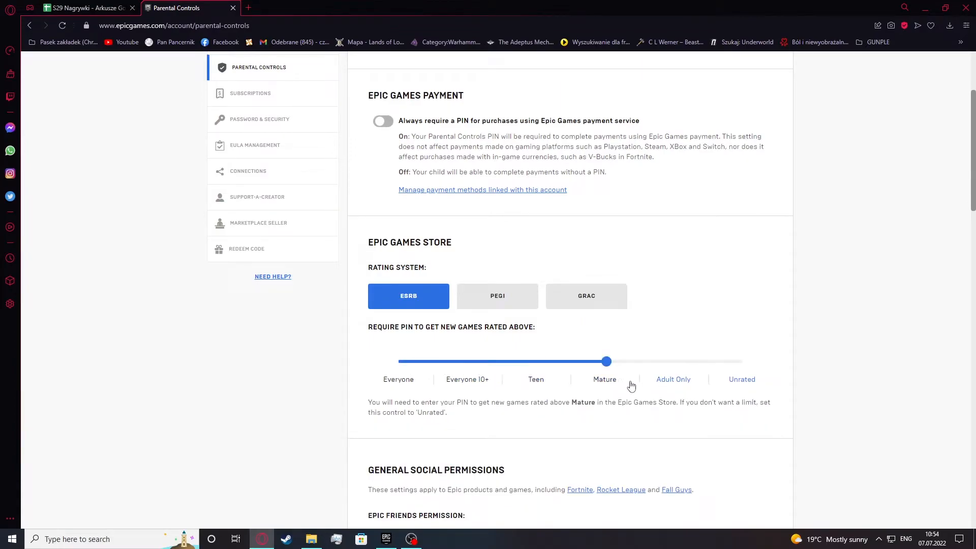
pyautogui.moveTo(626, 382)
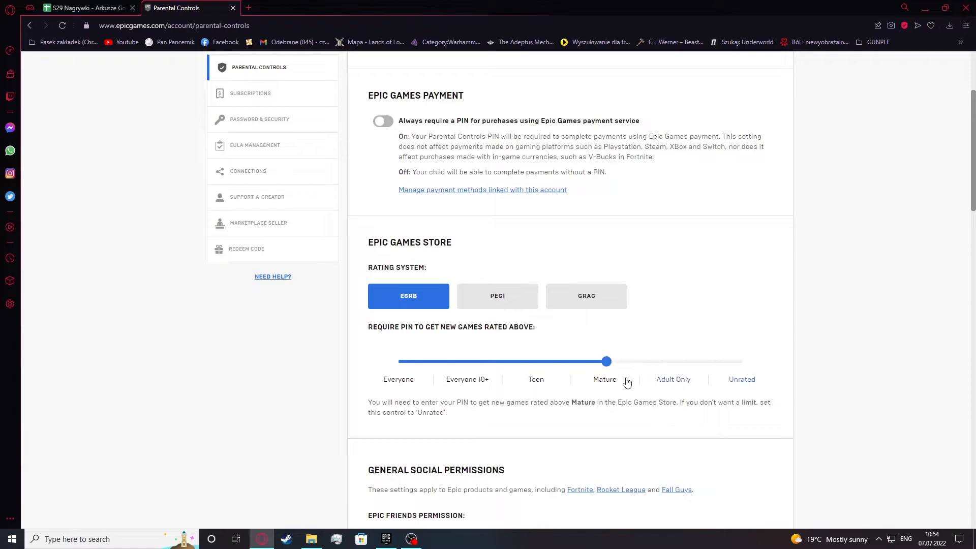
pyautogui.moveTo(606, 361); pyautogui.dragTo(673, 361)
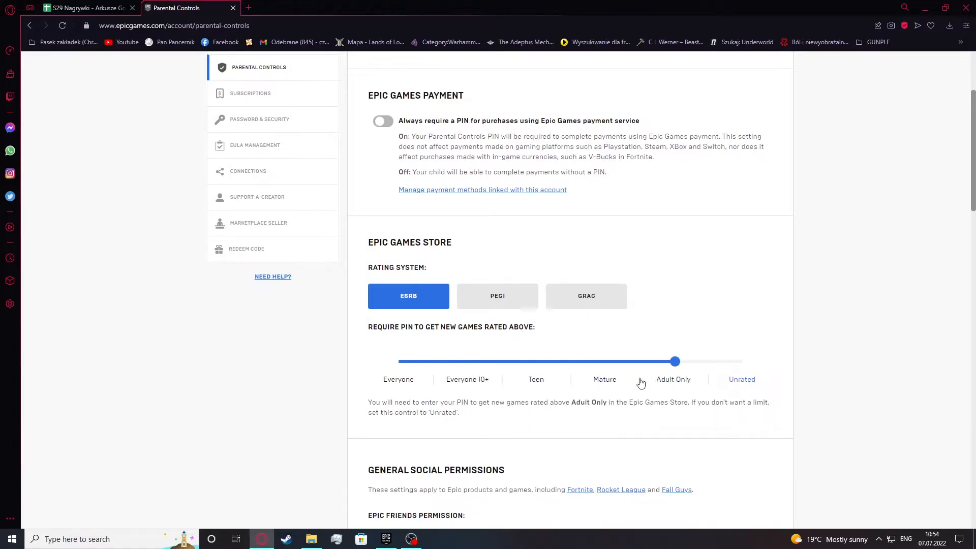
pyautogui.moveTo(675, 361); pyautogui.dragTo(744, 361)
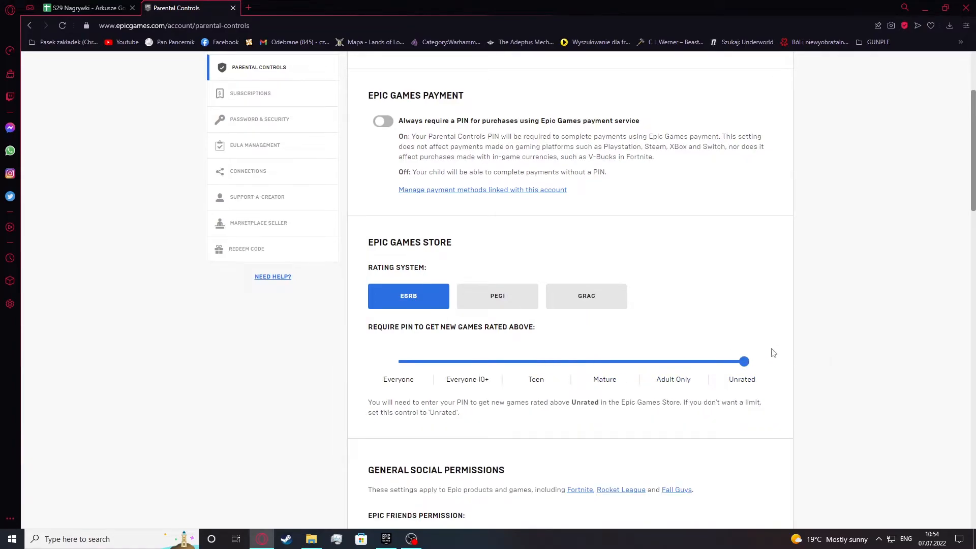
# - Switch the store rating system through PEGI and ESRB to GRAC, threshold GRAC 18+
pyautogui.scroll(-3)
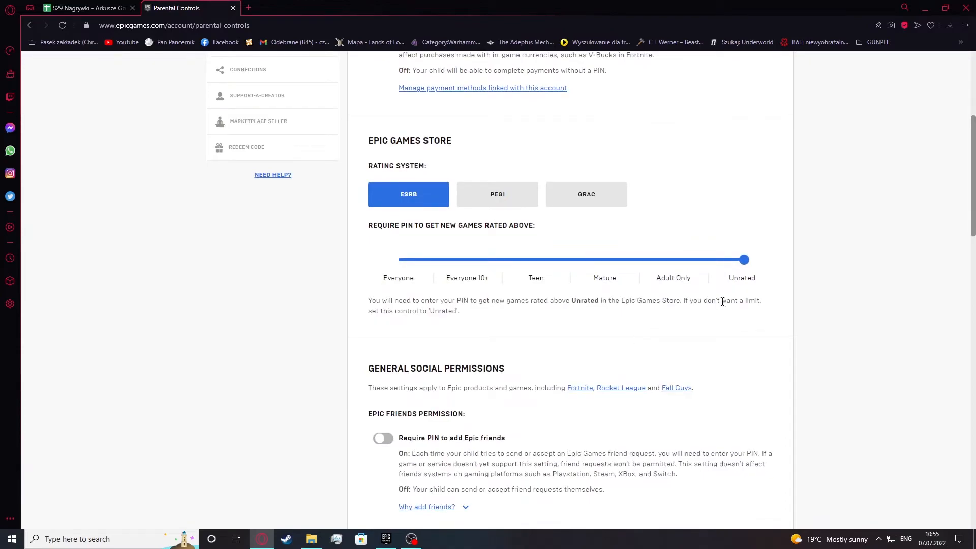
pyautogui.click(497, 194)
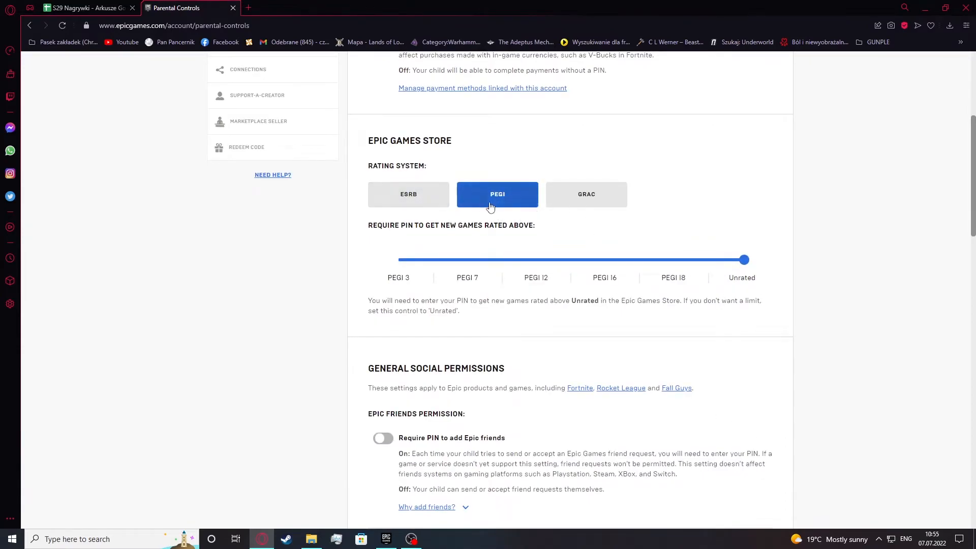
pyautogui.click(409, 194)
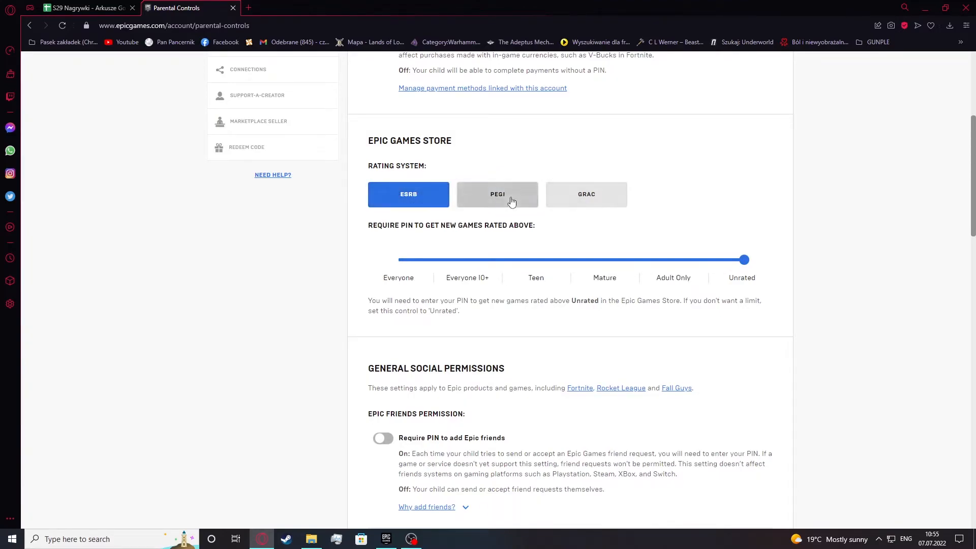
pyautogui.click(585, 194)
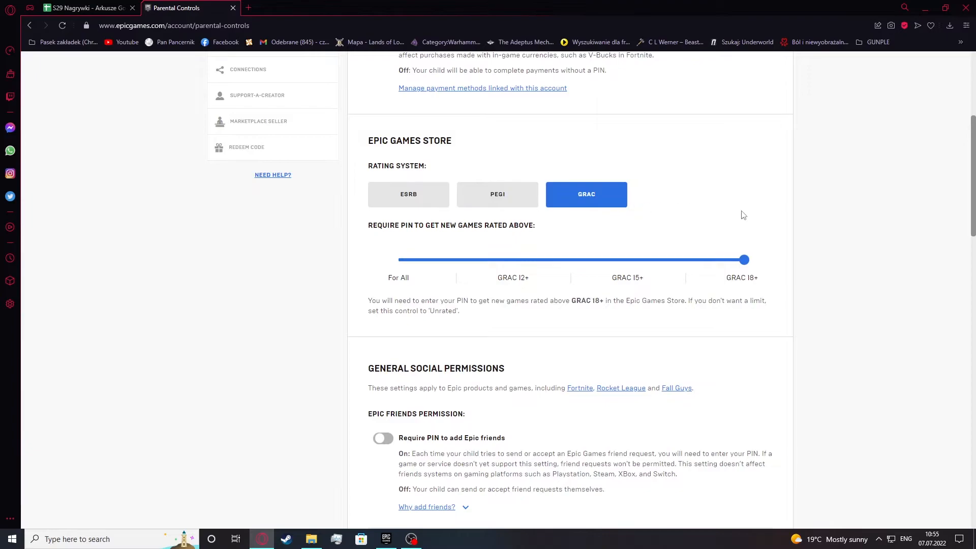
pyautogui.moveTo(529, 444)
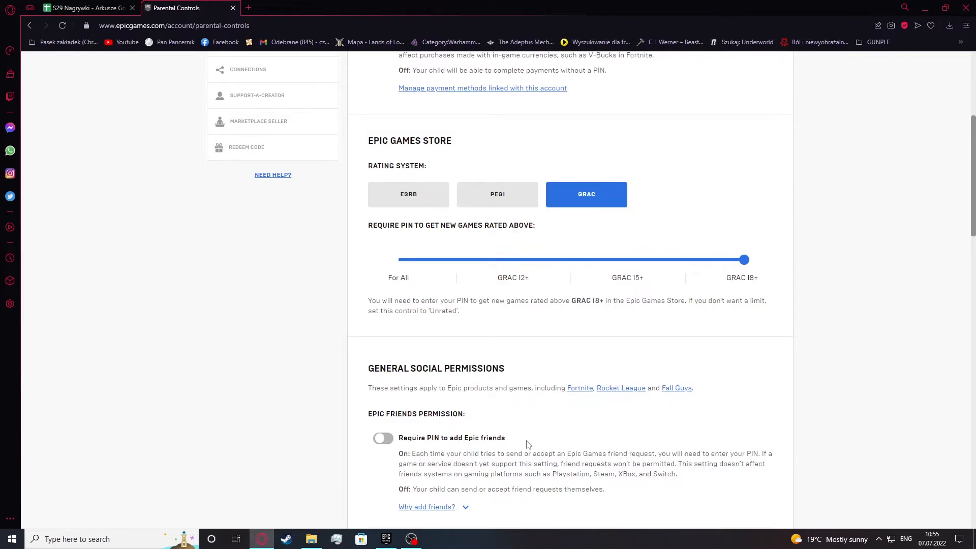
pyautogui.scroll(-3)
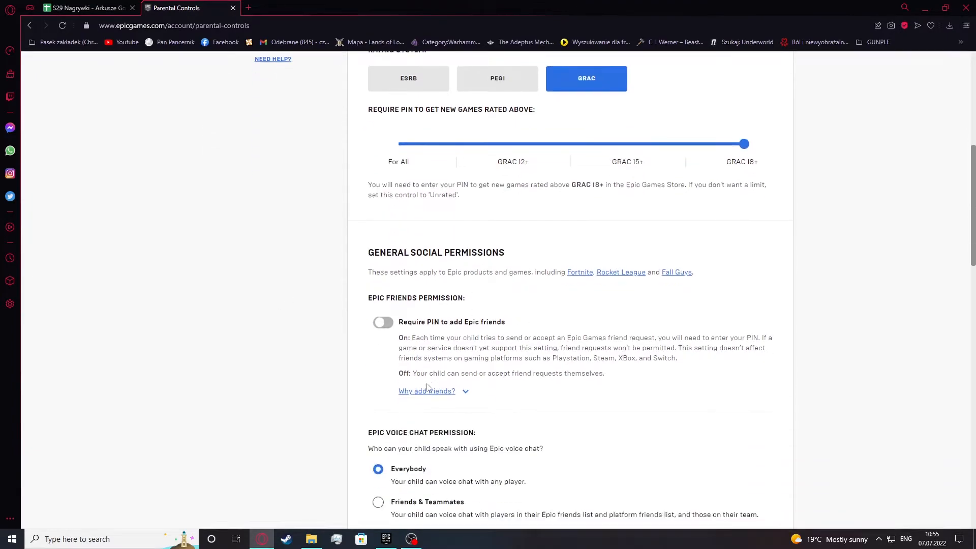
# - Turn on 'Require PIN to add Epic friends' under General Social Permissions
pyautogui.scroll(-3)
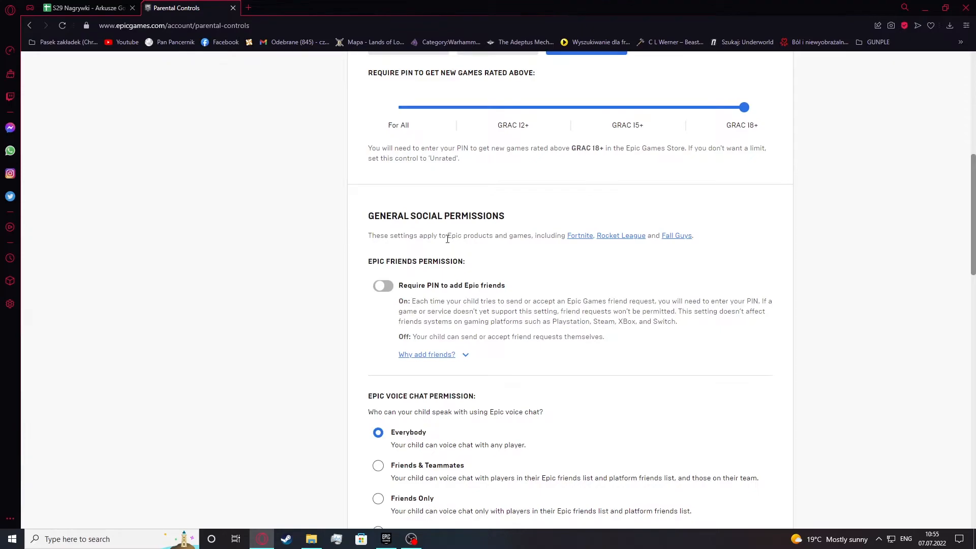
pyautogui.moveTo(586, 245)
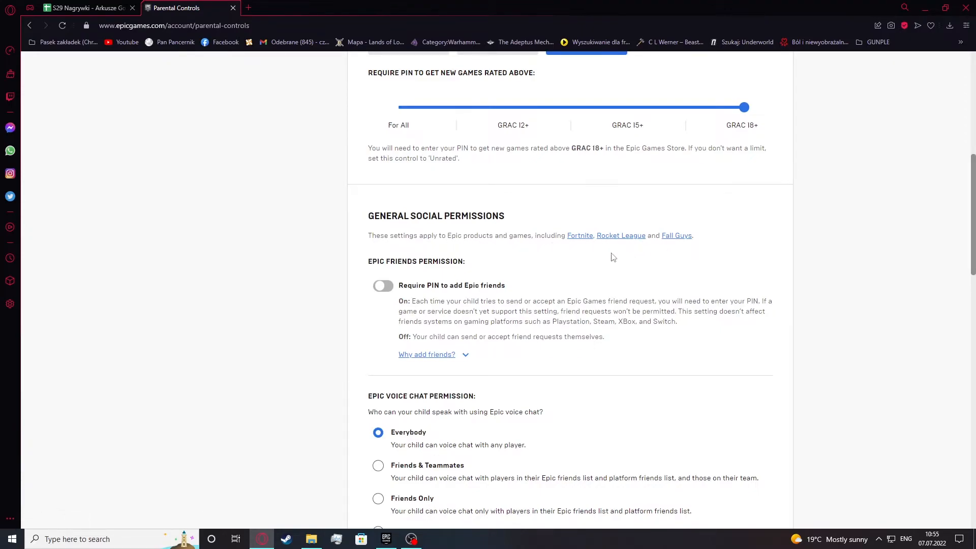
pyautogui.moveTo(441, 280)
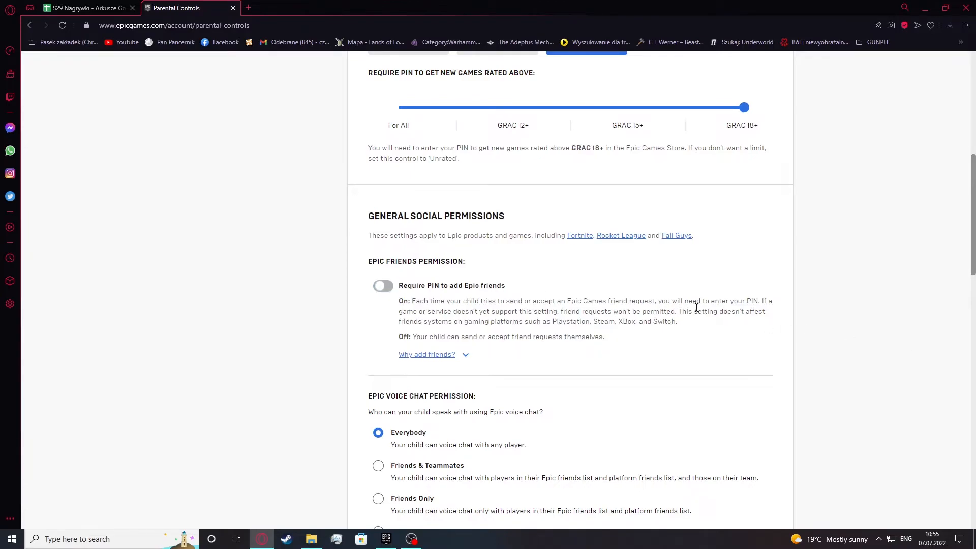
pyautogui.moveTo(626, 313)
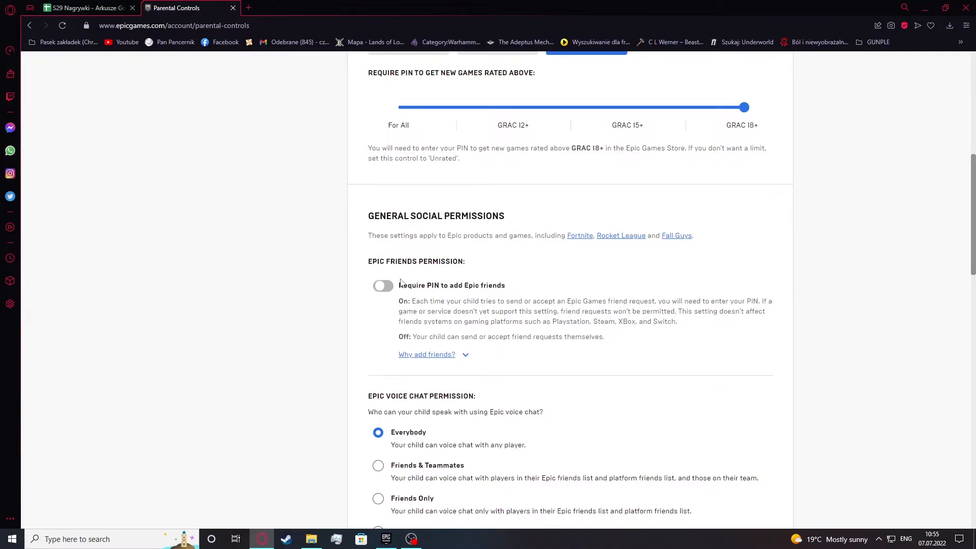
pyautogui.click(382, 284)
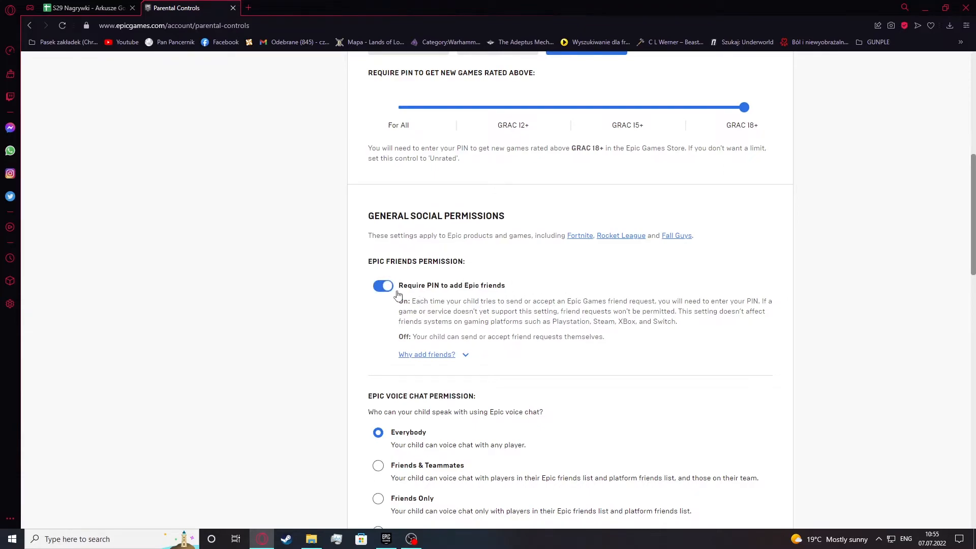
pyautogui.scroll(-3)
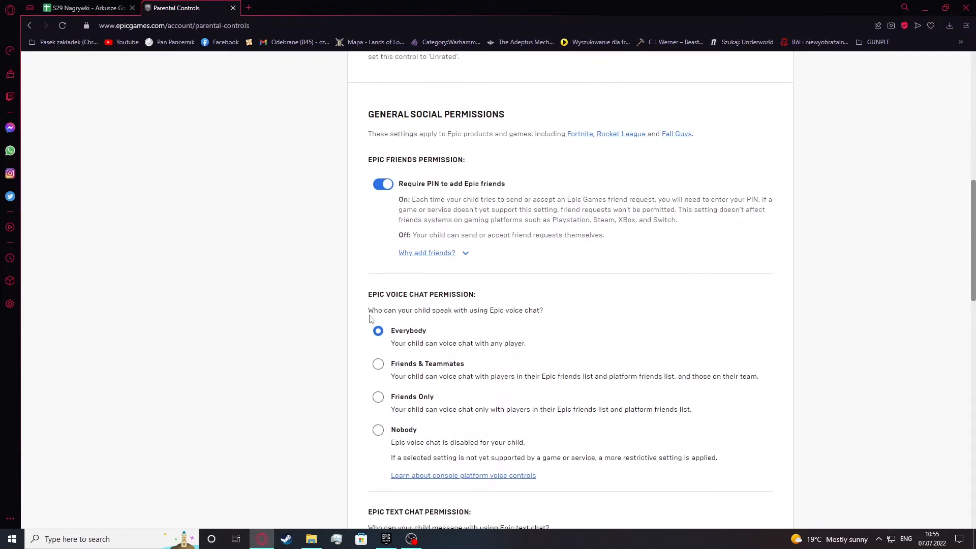
pyautogui.moveTo(472, 313)
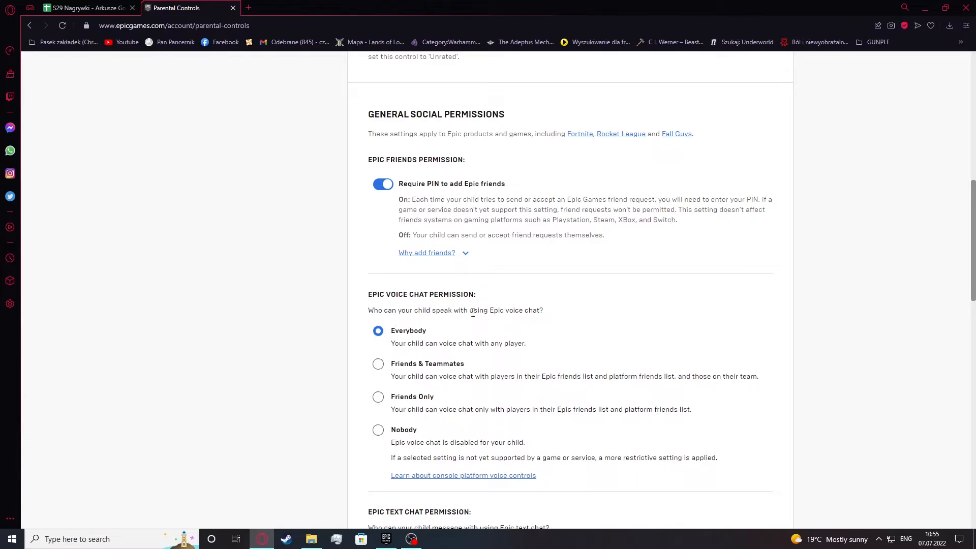
pyautogui.moveTo(508, 327)
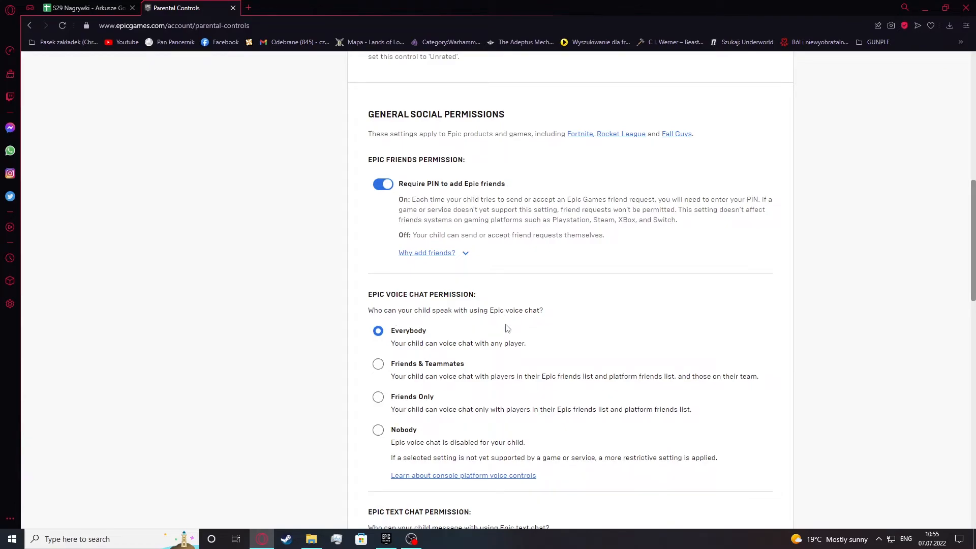
# - Try the Epic voice chat permission options and leave it set to Nobody
pyautogui.scroll(-3)
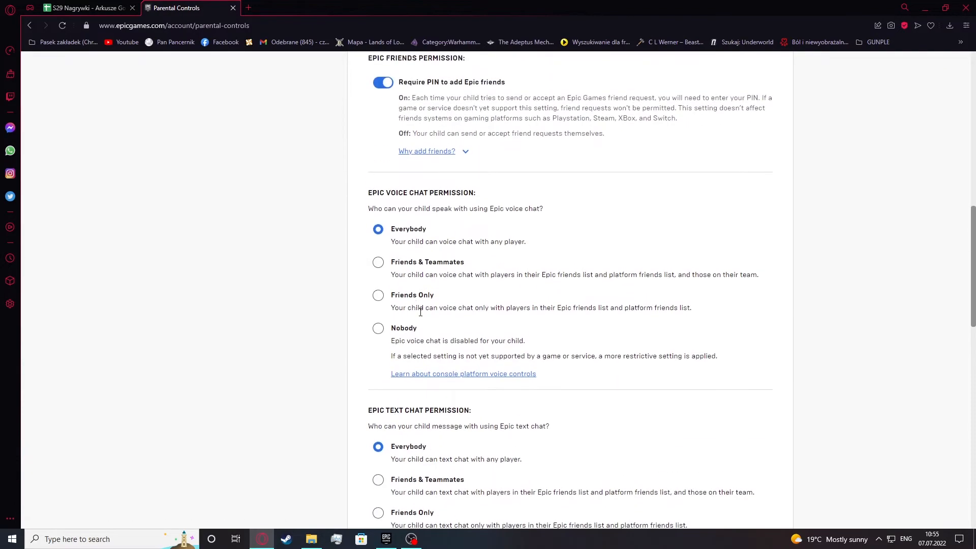
pyautogui.click(378, 262)
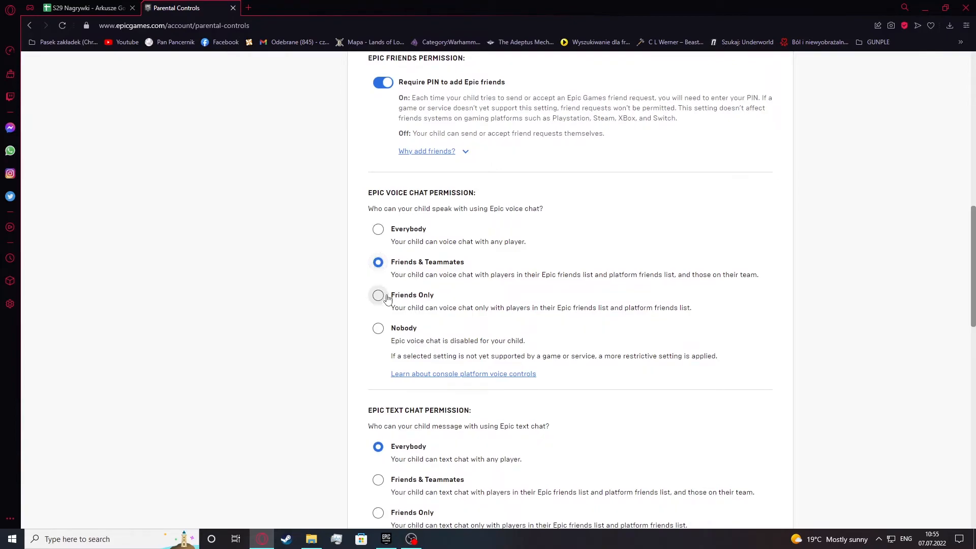
pyautogui.click(378, 229)
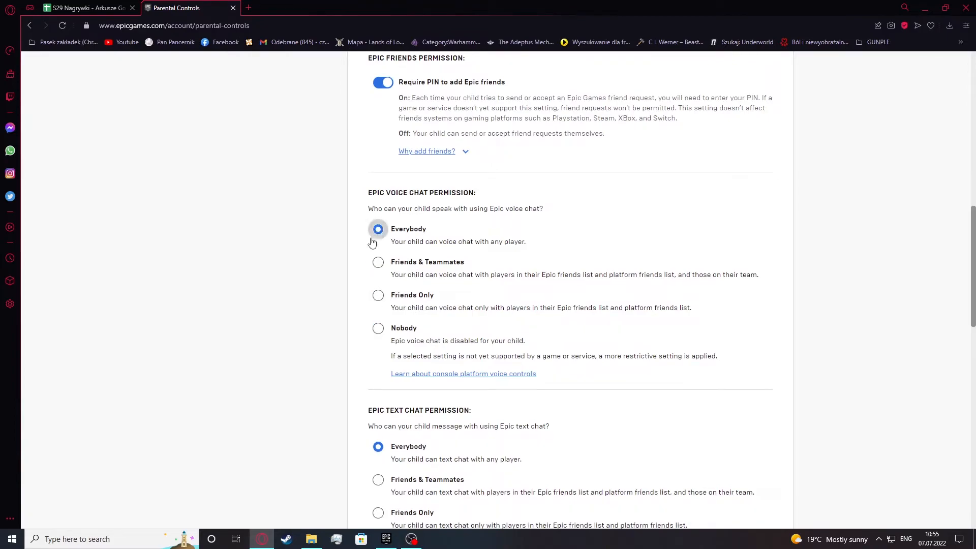
pyautogui.click(378, 295)
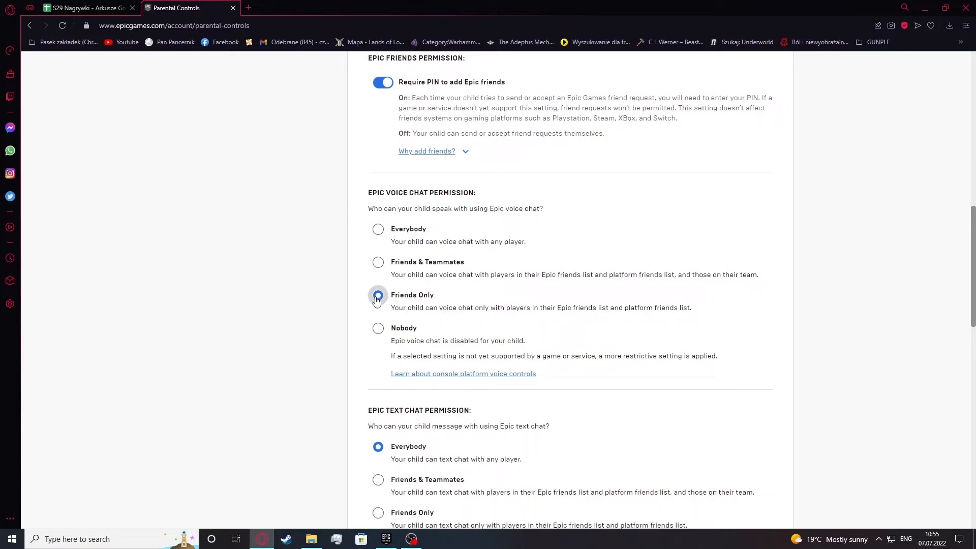
pyautogui.click(378, 262)
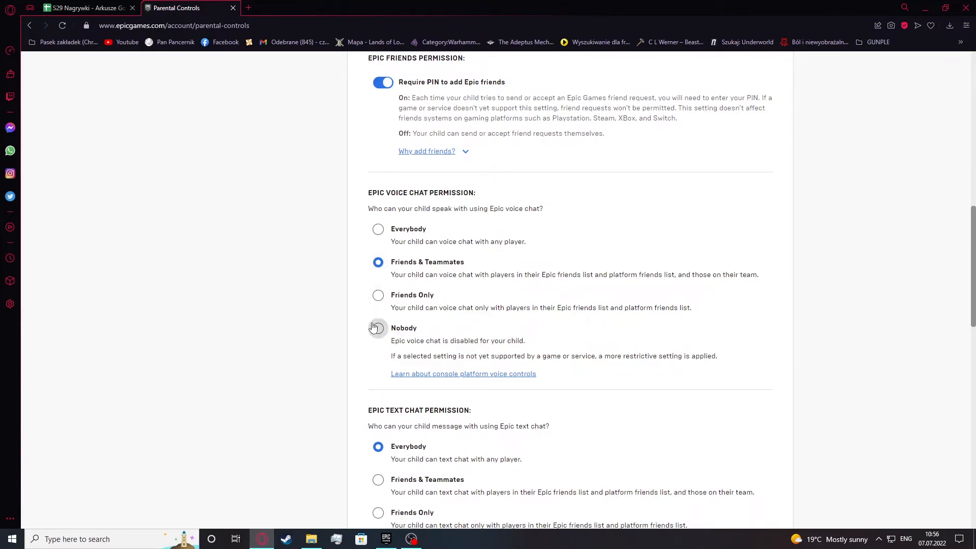
pyautogui.click(378, 327)
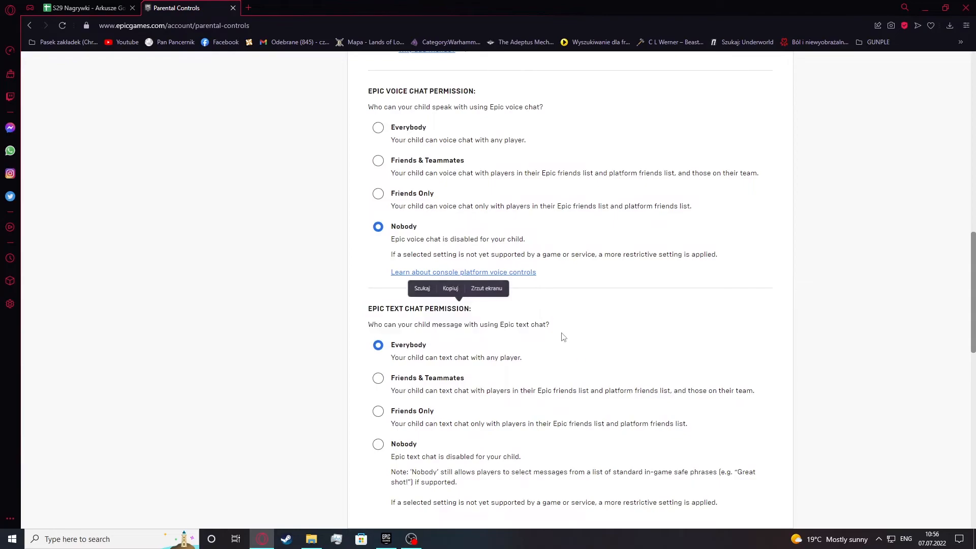
pyautogui.scroll(-3)
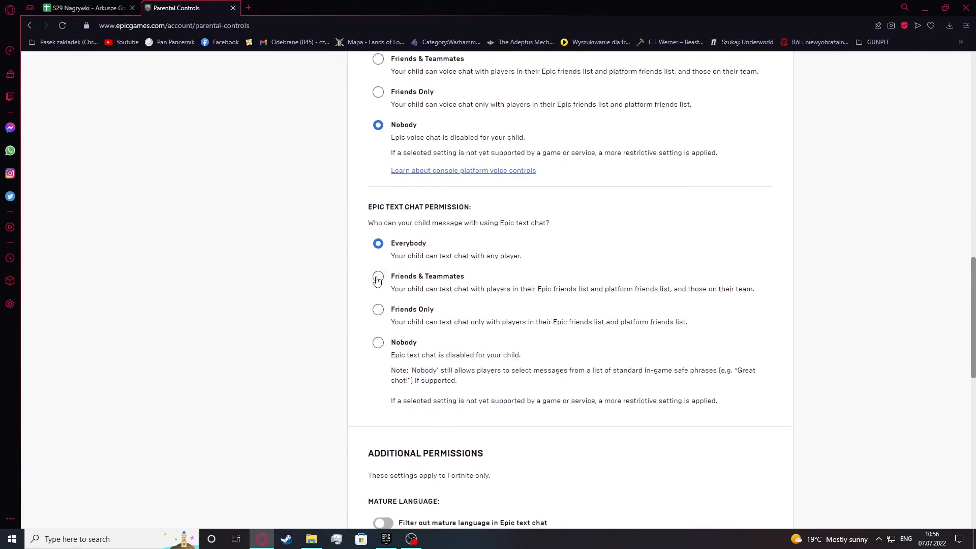
# - Turn on 'Filter out mature language in Epic text chat' under Additional Permissions
pyautogui.scroll(-3)
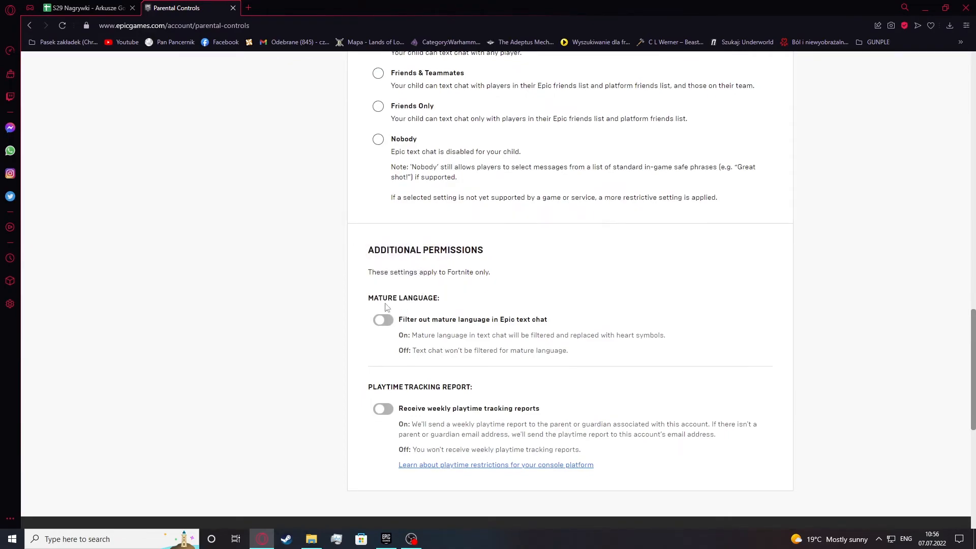
pyautogui.click(382, 319)
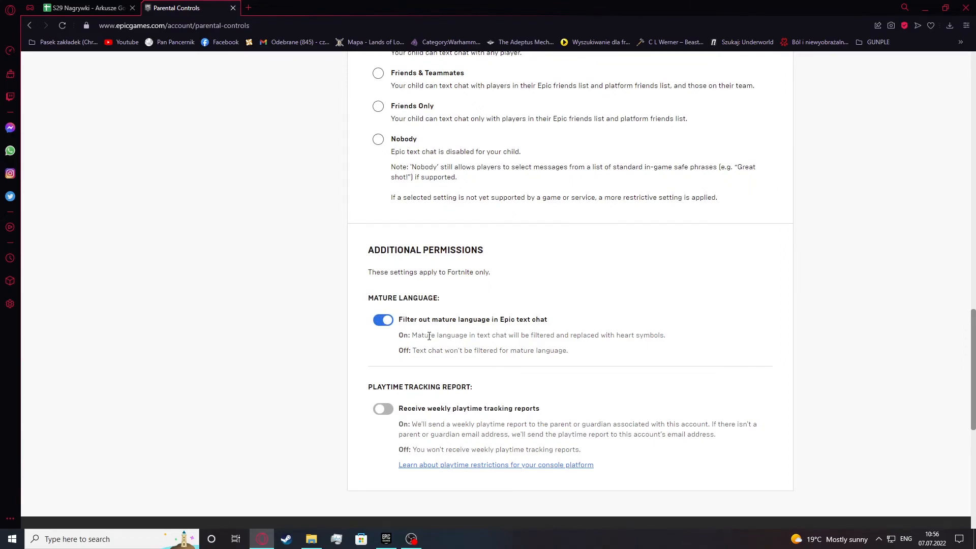
pyautogui.scroll(-3)
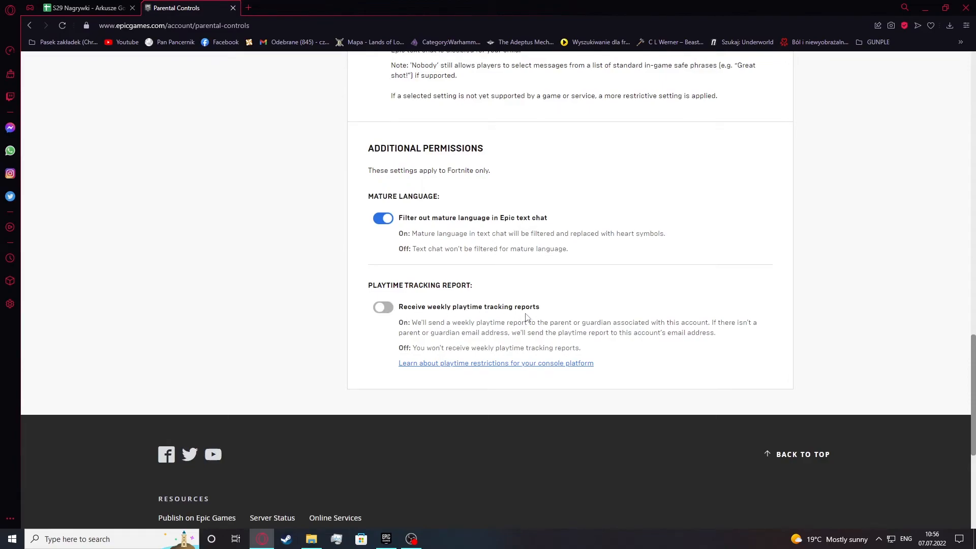
pyautogui.click(383, 307)
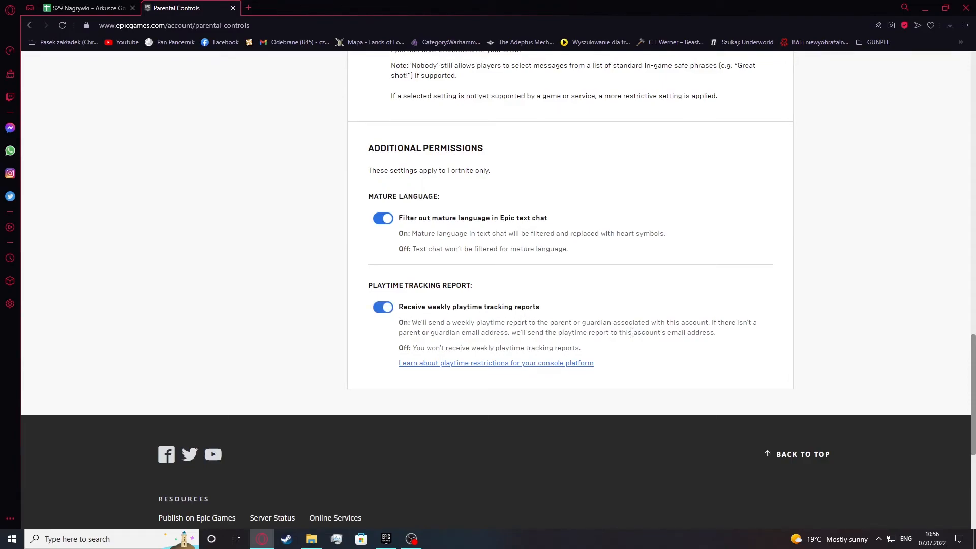
pyautogui.moveTo(521, 344)
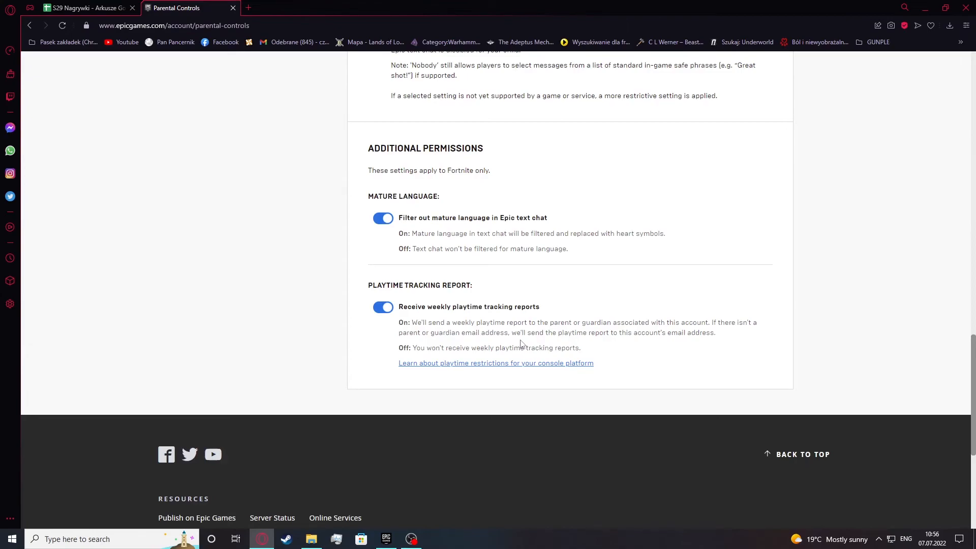
pyautogui.moveTo(396, 311)
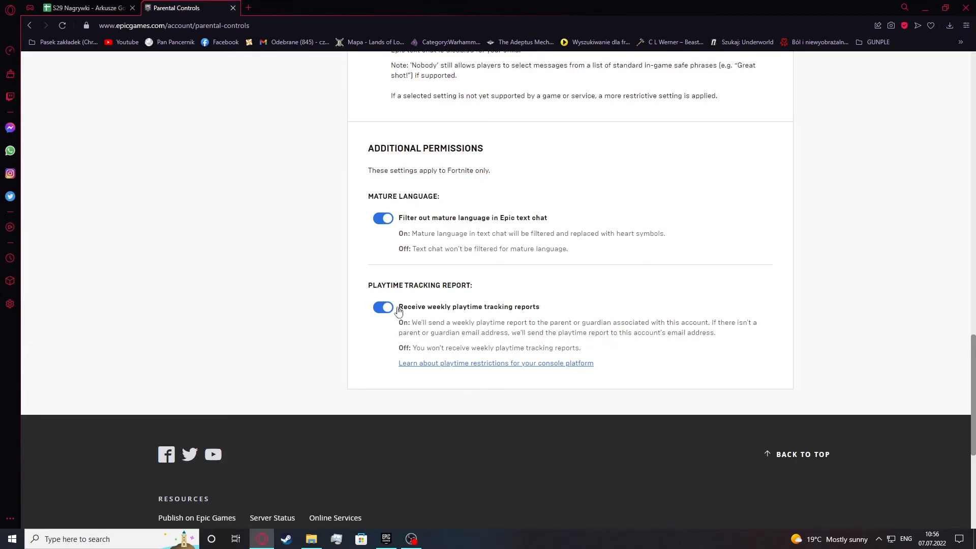
pyautogui.moveTo(754, 350)
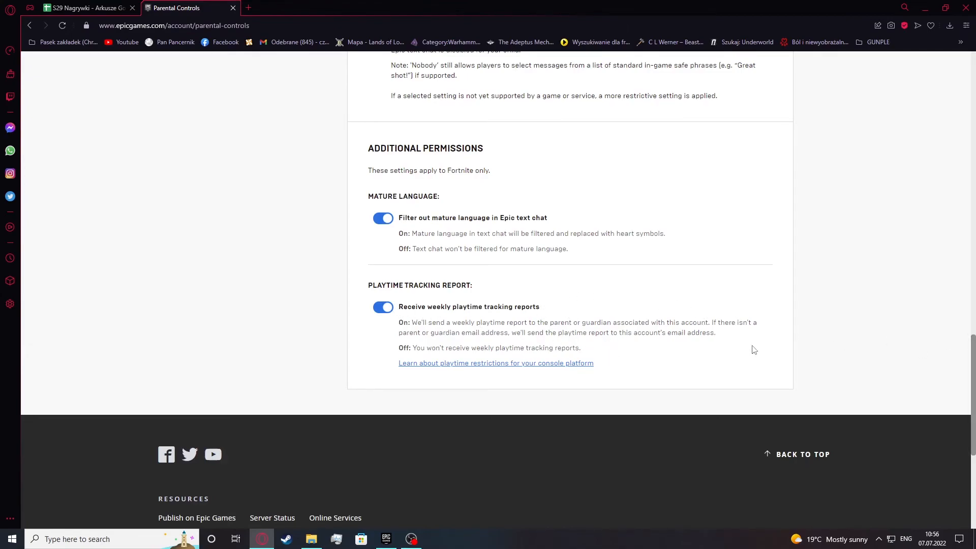
pyautogui.moveTo(472, 296)
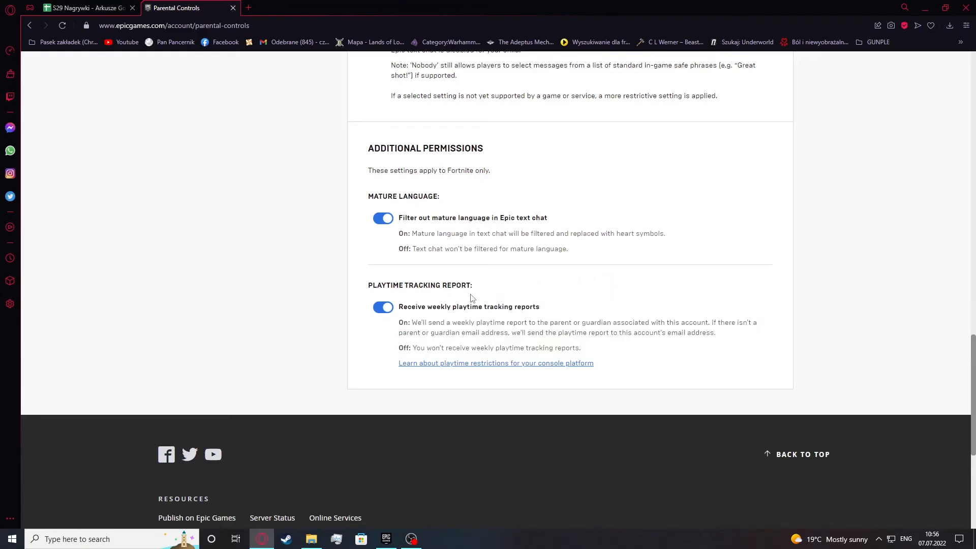
pyautogui.click(382, 307)
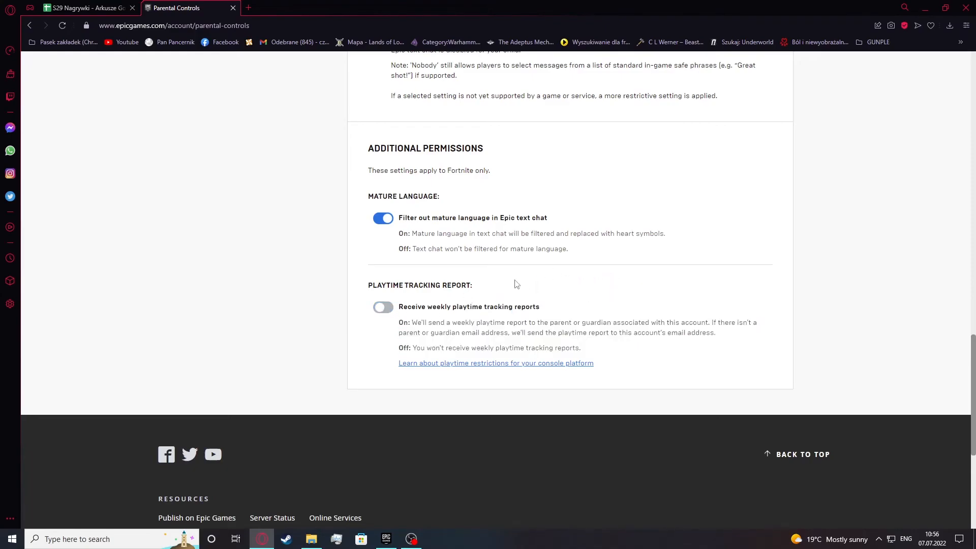
pyautogui.moveTo(542, 252)
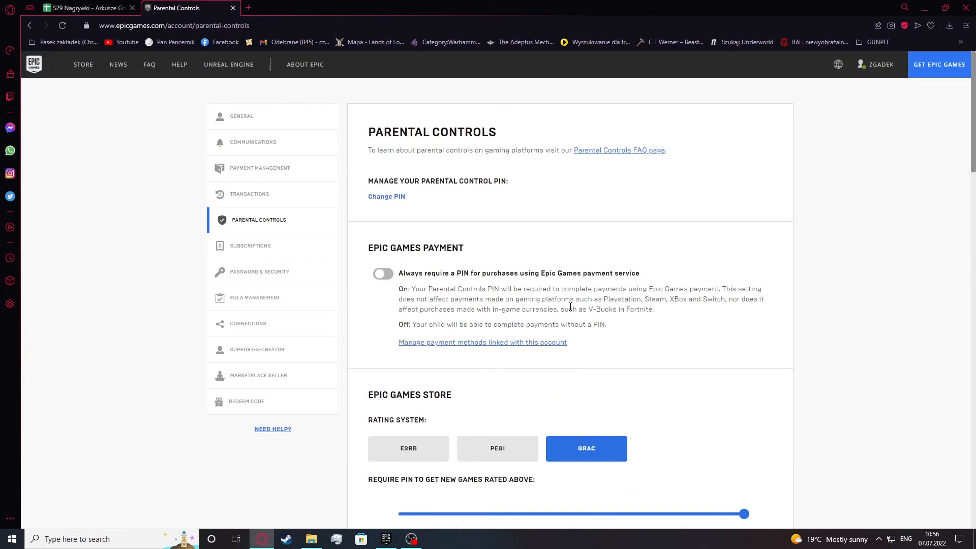
pyautogui.scroll(-3)
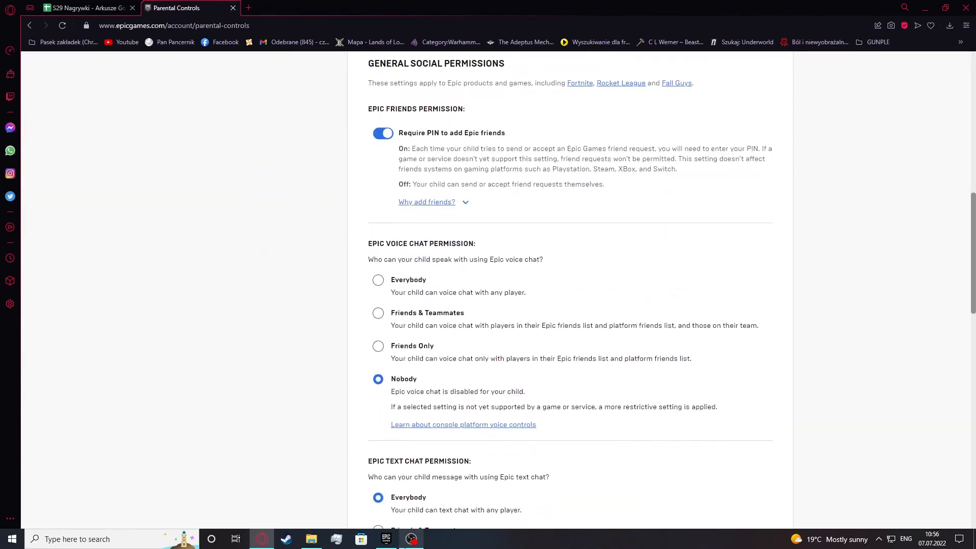